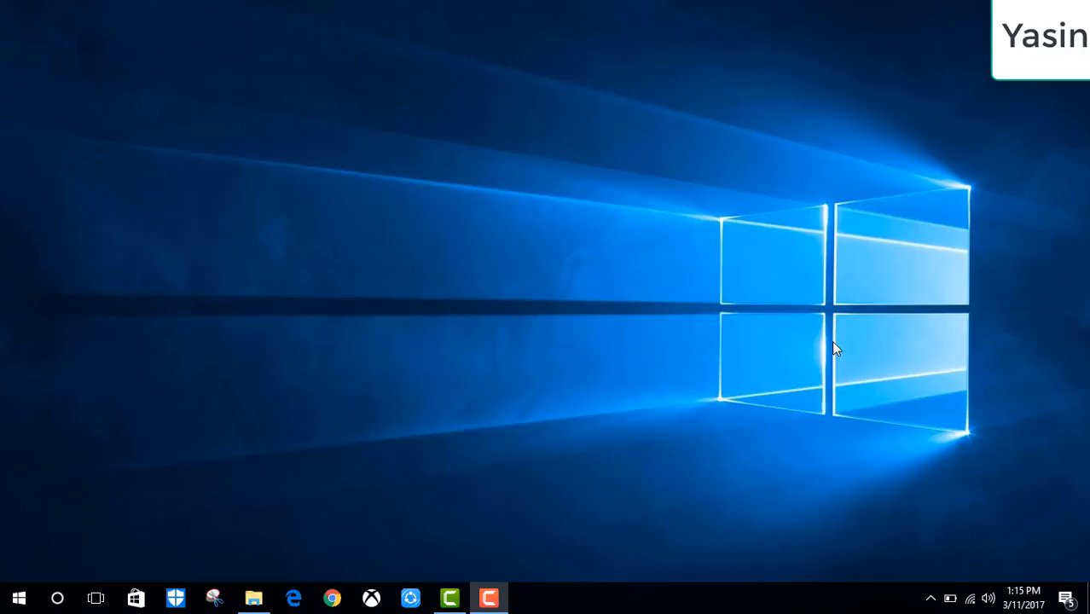
pyautogui.moveTo(846, 372)
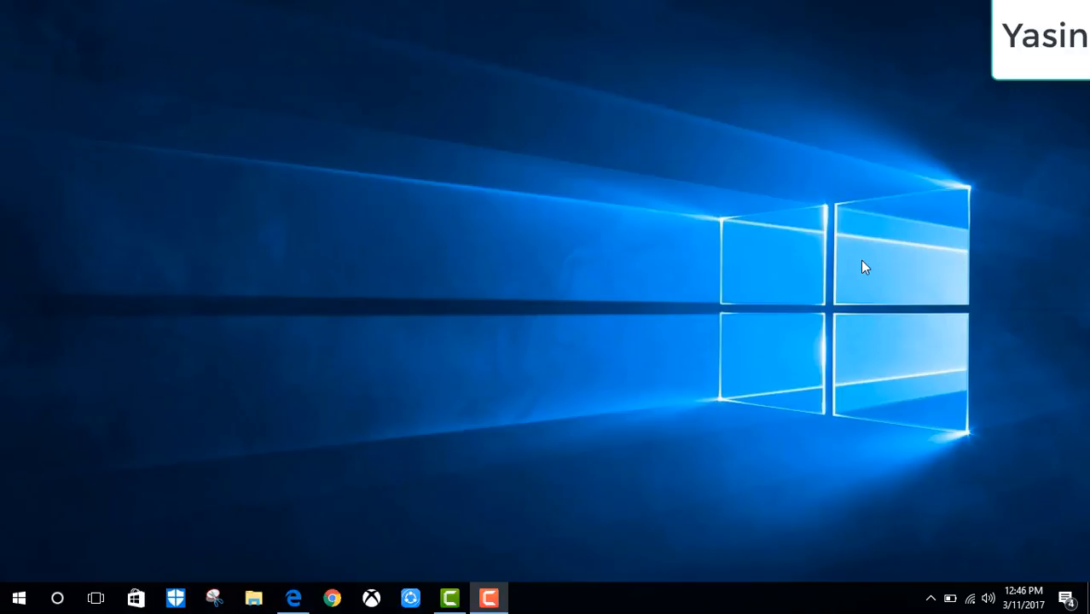
pyautogui.moveTo(326, 559)
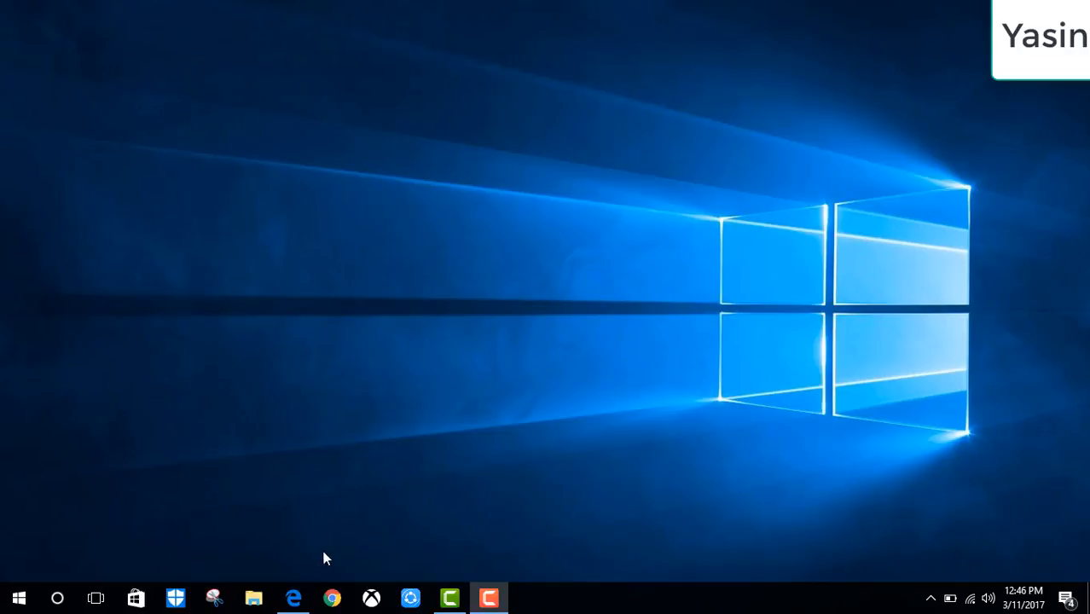
# Launch Edge and enter the Expression Encoder 4 download URL (details.aspx?id=27870).
pyautogui.click(293, 598)
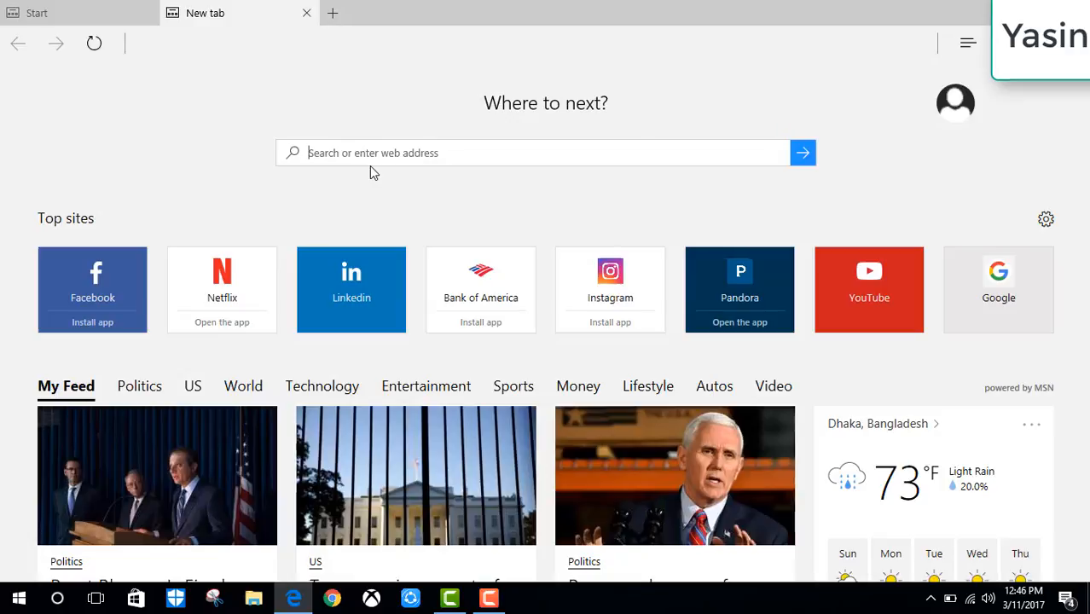
pyautogui.moveTo(382, 109)
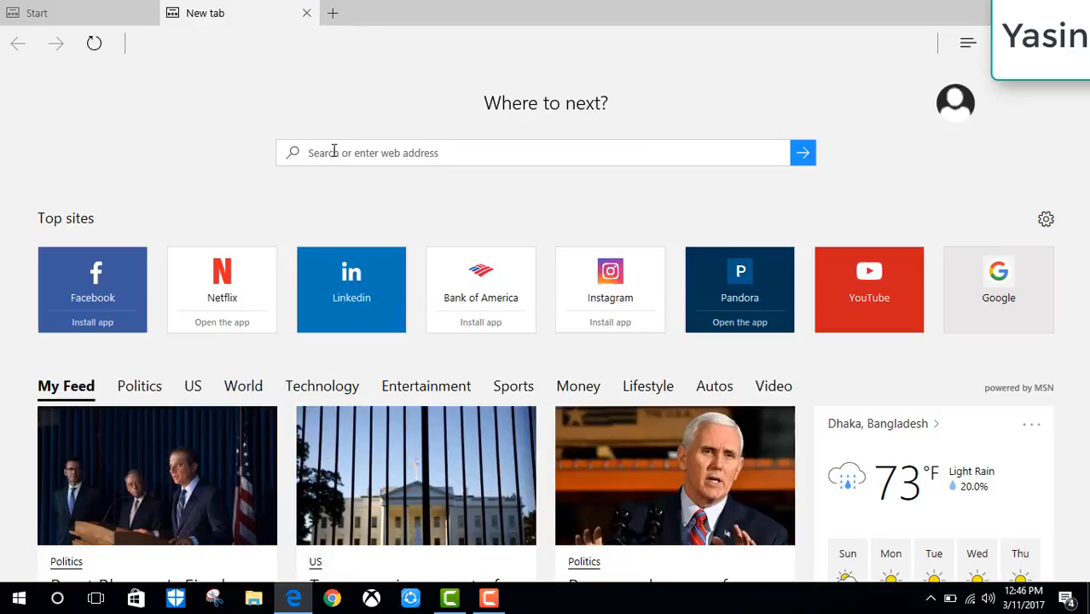
pyautogui.write('https://www.microsoft.com/en-in/download/details.aspx?id=27870')
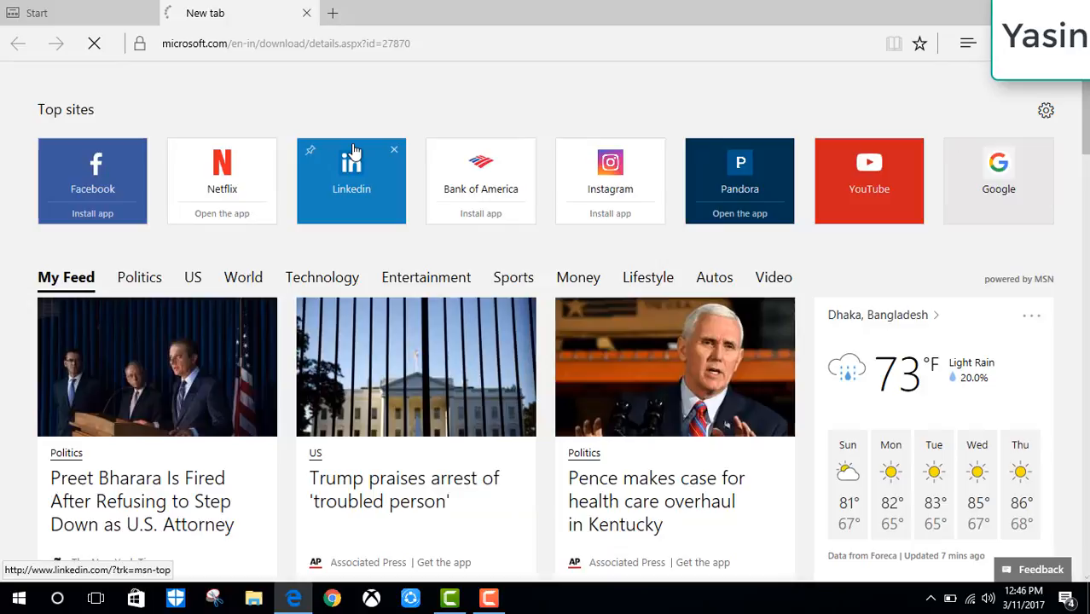
pyautogui.moveTo(352, 153)
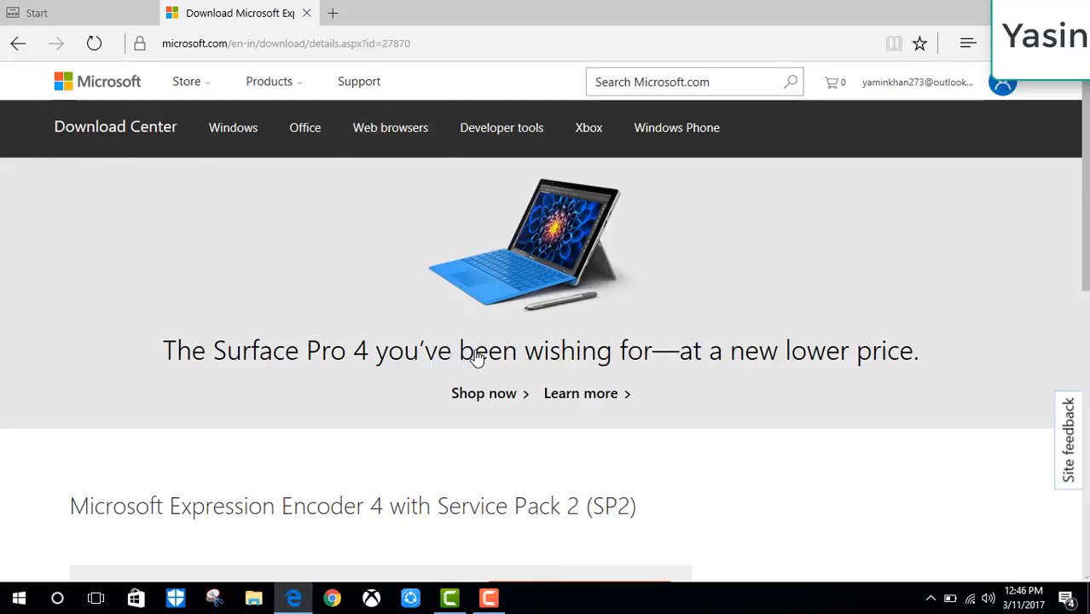
# Download Encoder_en.exe from the page and save it.
pyautogui.scroll(-3)
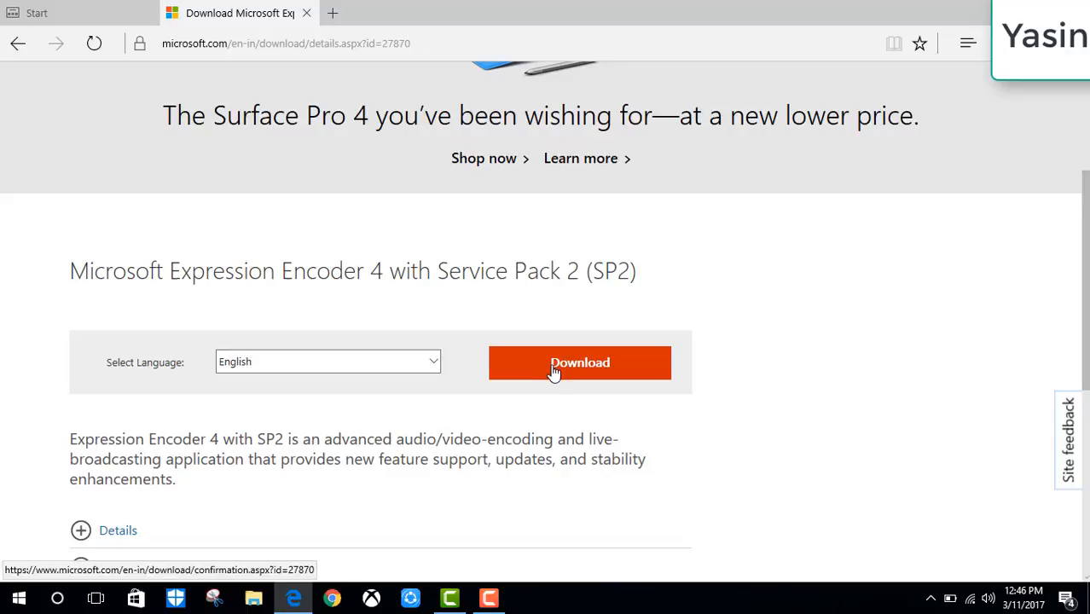
pyautogui.click(580, 362)
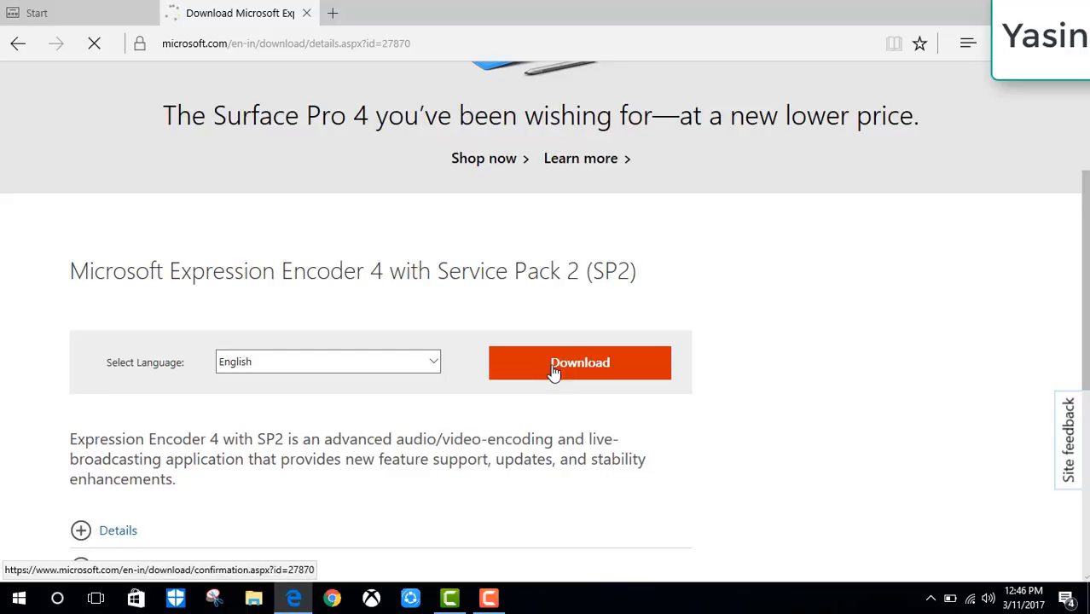
pyautogui.click(580, 363)
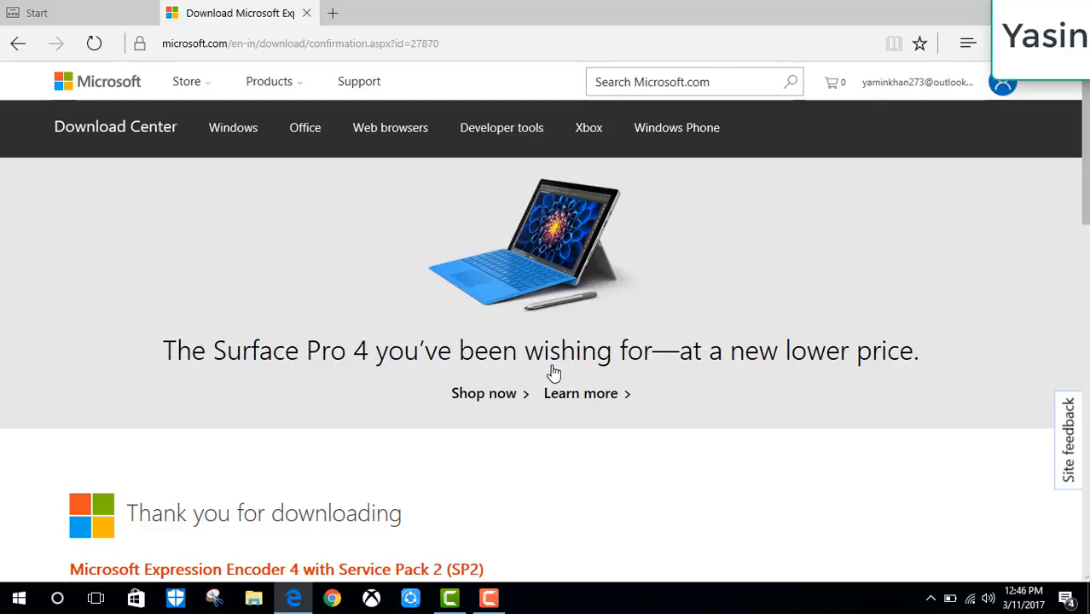
pyautogui.moveTo(499, 395)
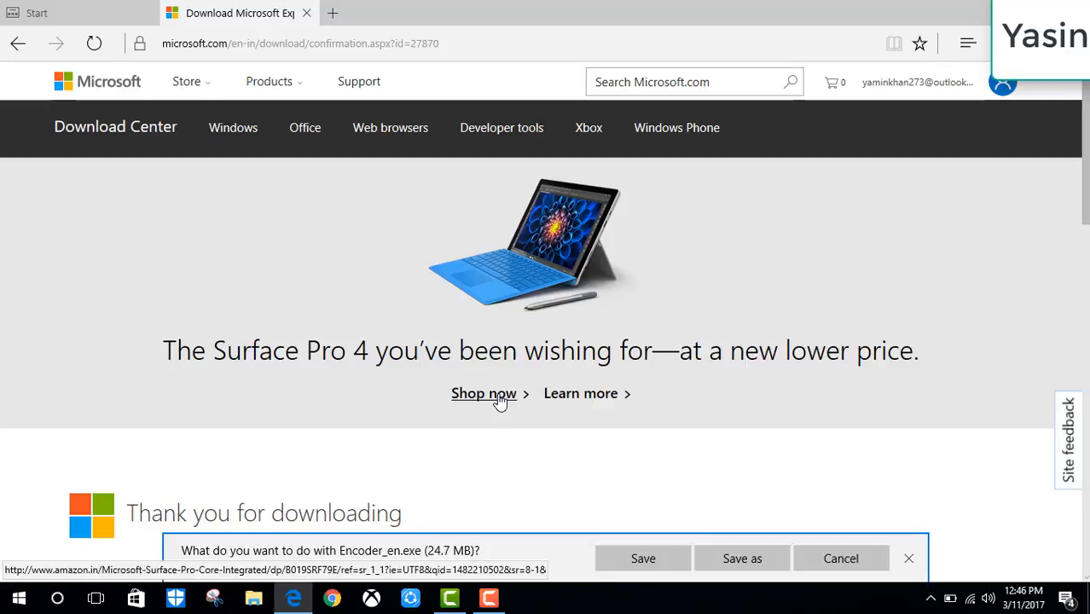
pyautogui.scroll(-3)
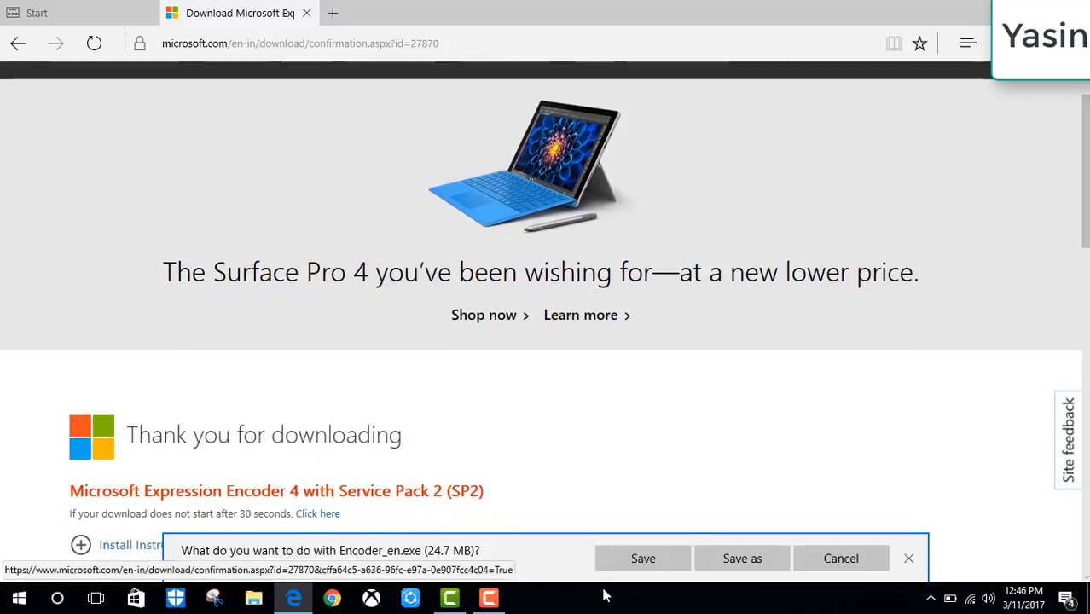
pyautogui.click(643, 559)
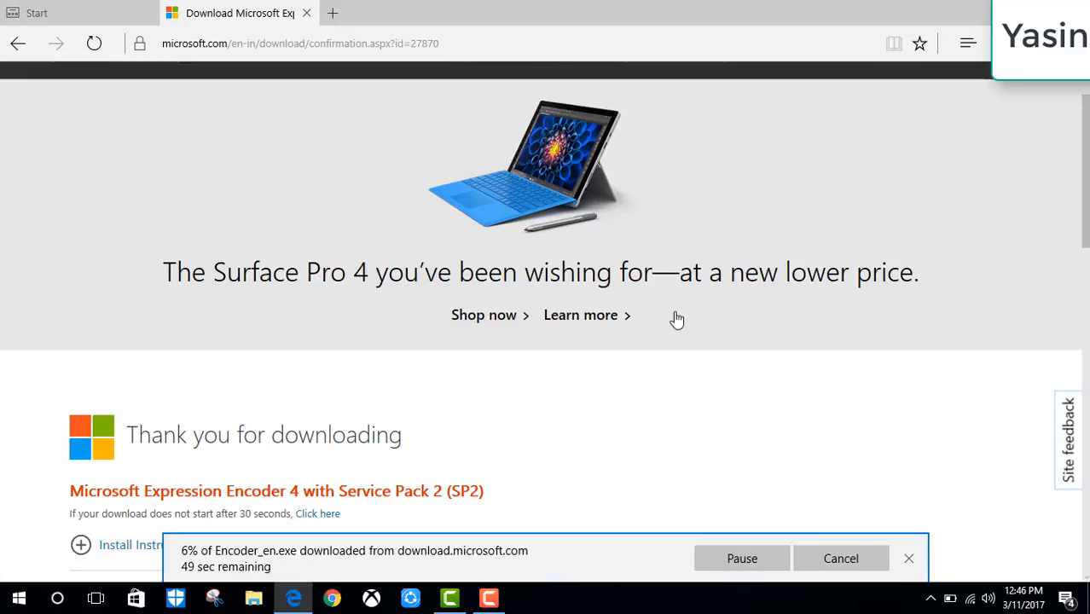
pyautogui.moveTo(694, 274)
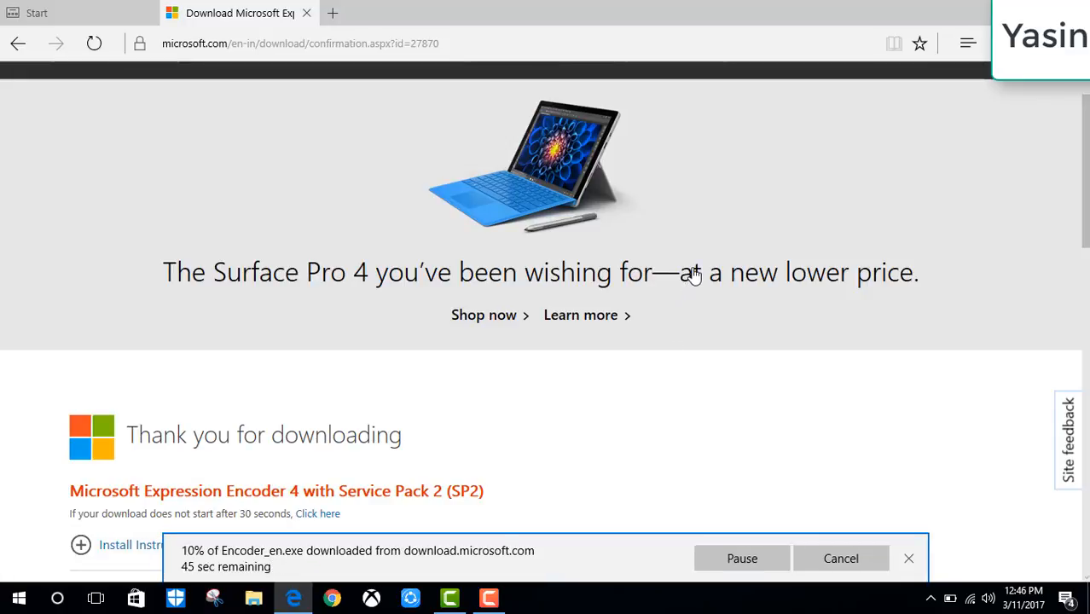
pyautogui.moveTo(699, 294)
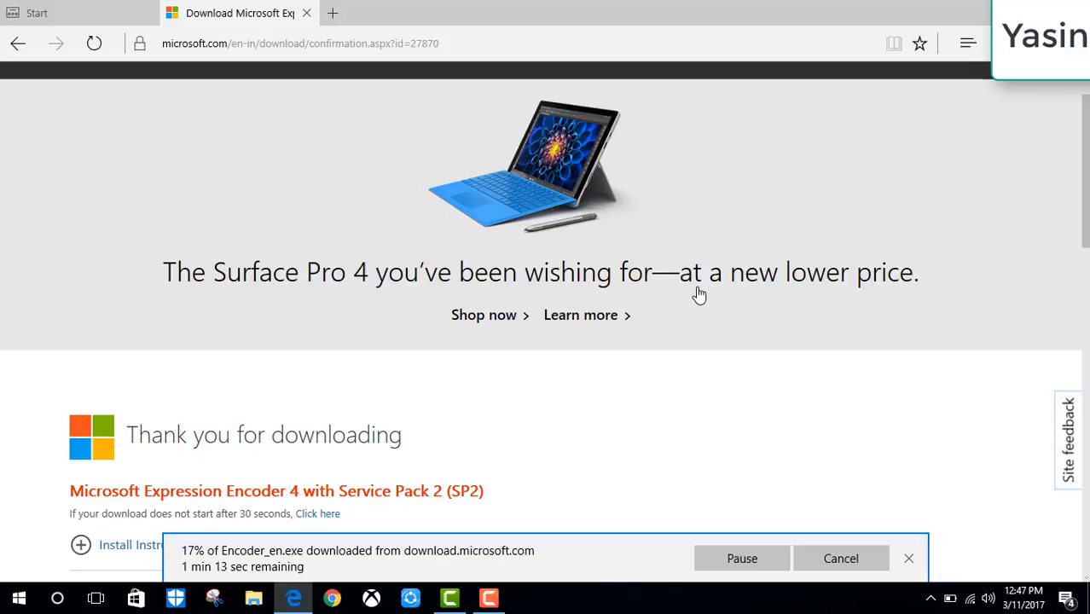
pyautogui.moveTo(579, 325)
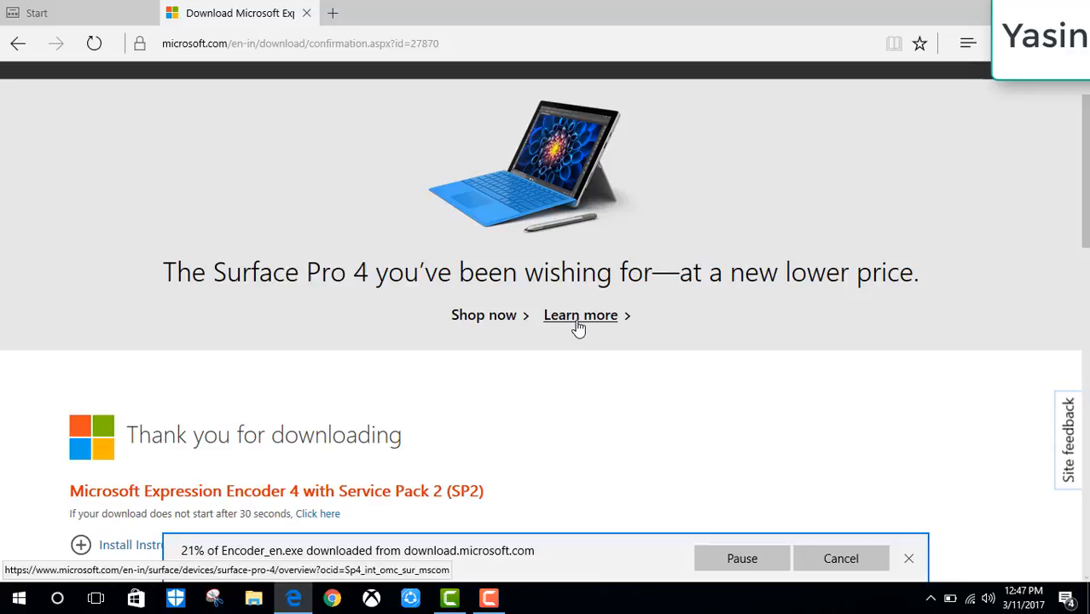
pyautogui.moveTo(578, 357)
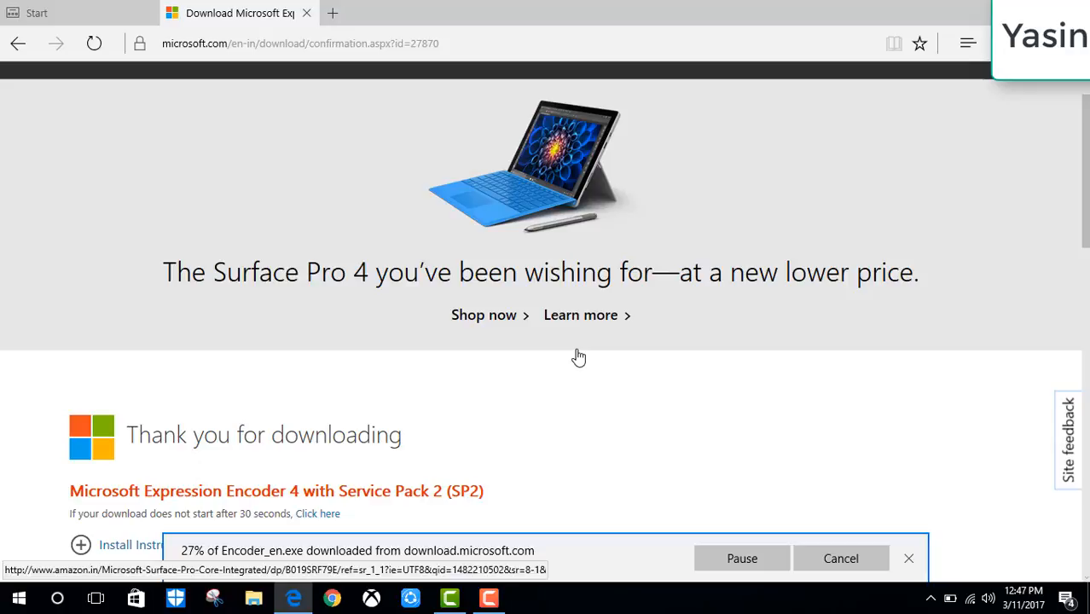
pyautogui.moveTo(620, 379)
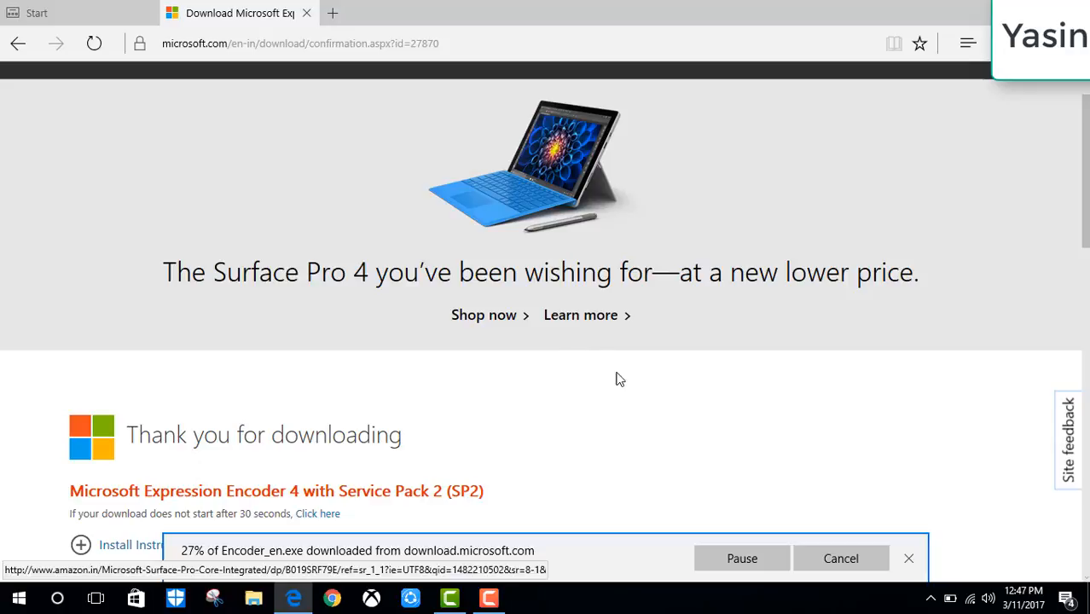
pyautogui.moveTo(833, 487)
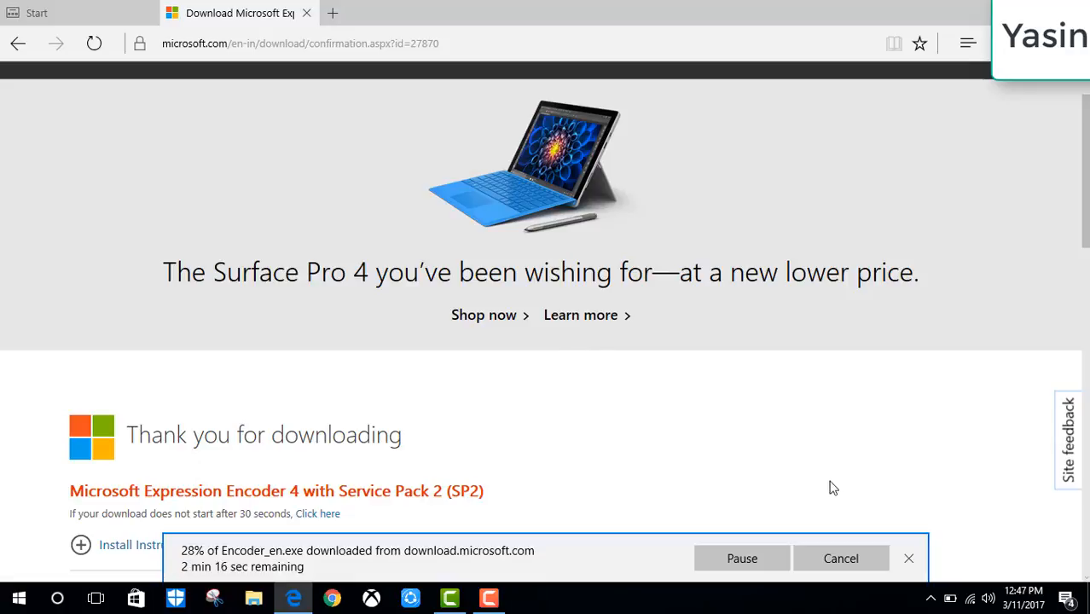
pyautogui.moveTo(568, 571)
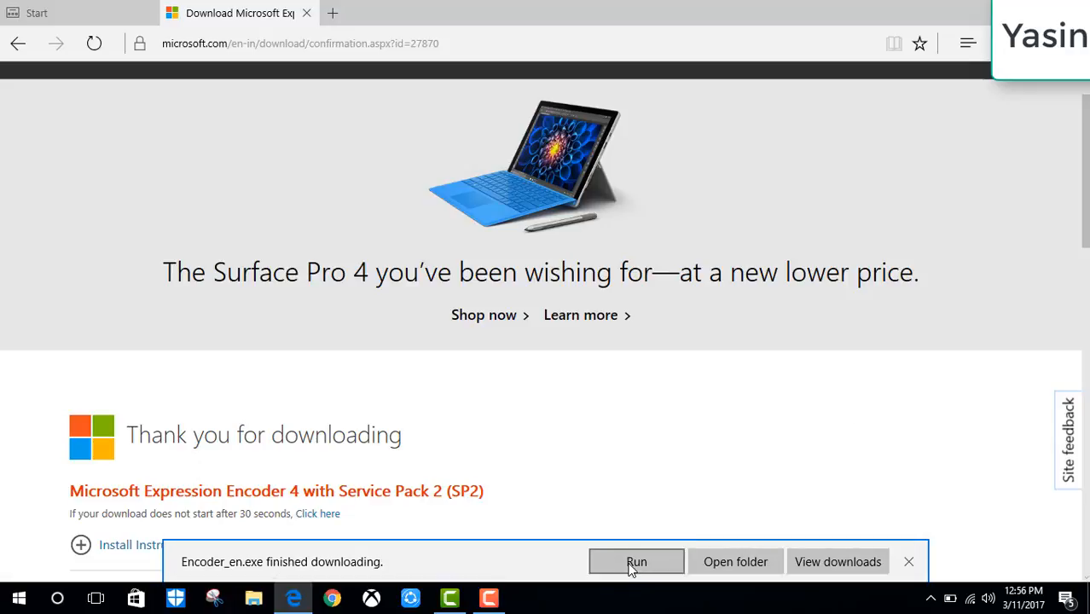
# Run the downloaded Encoder_en.exe so its files extract and setup starts.
pyautogui.click(636, 561)
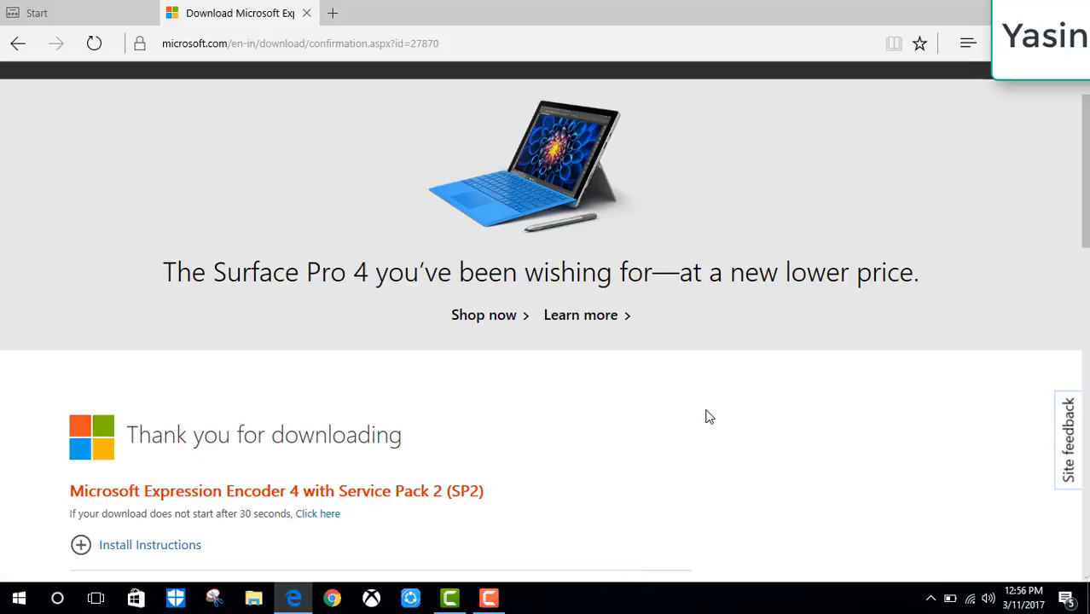
pyautogui.moveTo(664, 461)
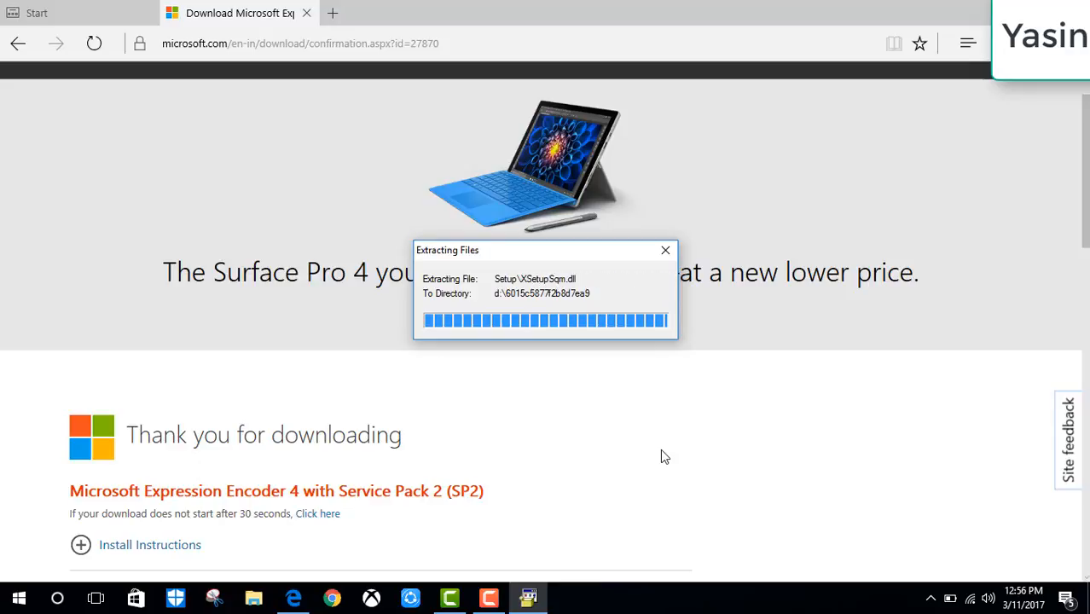
pyautogui.click(666, 250)
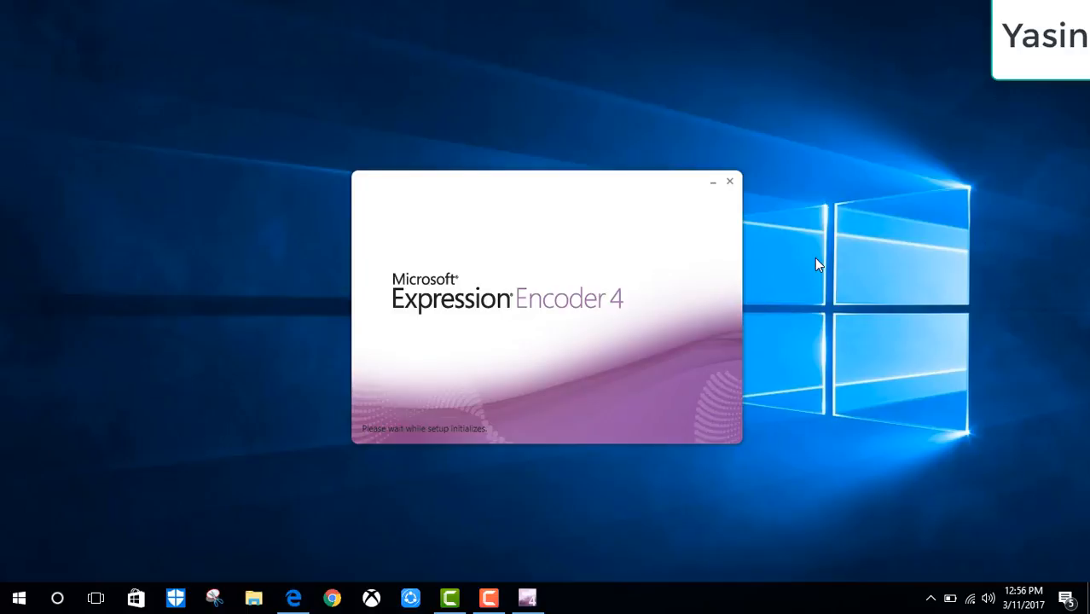
# Accept the Expression Encoder 4 license terms and continue without a product key.
pyautogui.rightClick(817, 262)
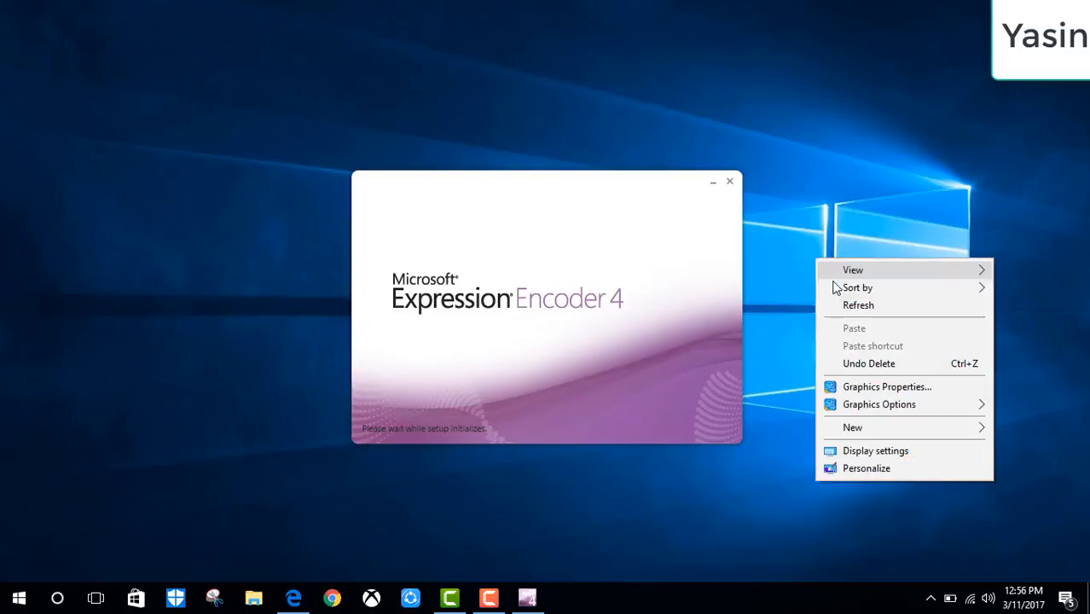
pyautogui.click(855, 315)
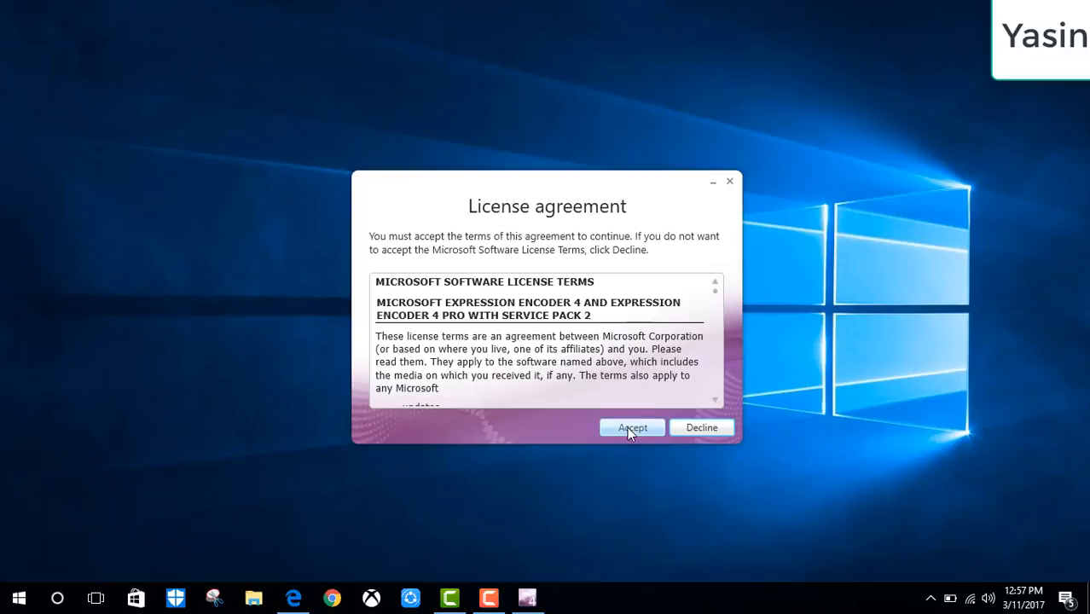
pyautogui.click(631, 427)
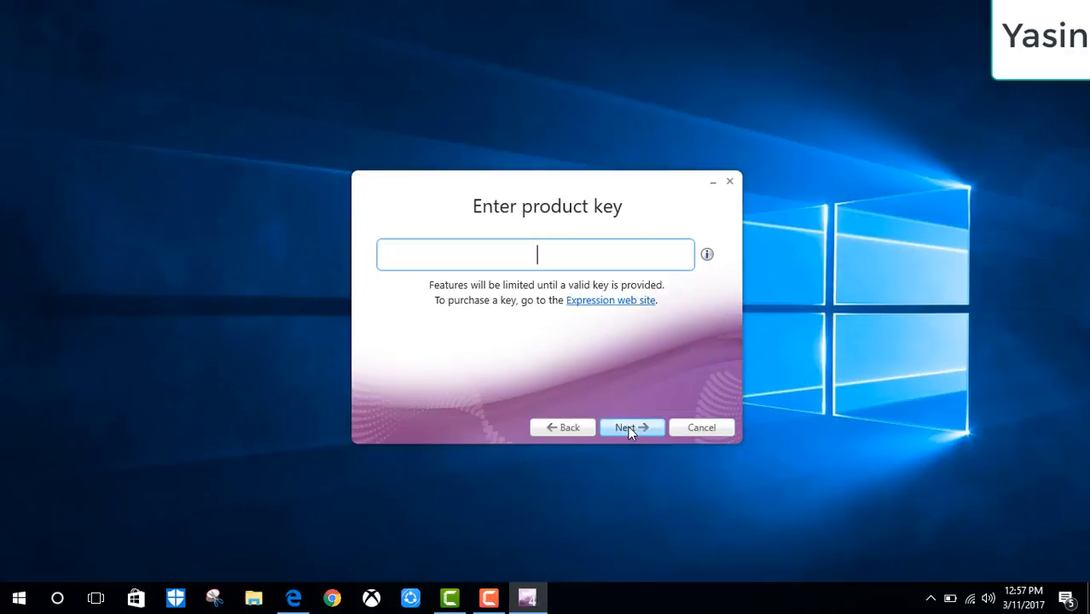
pyautogui.click(631, 427)
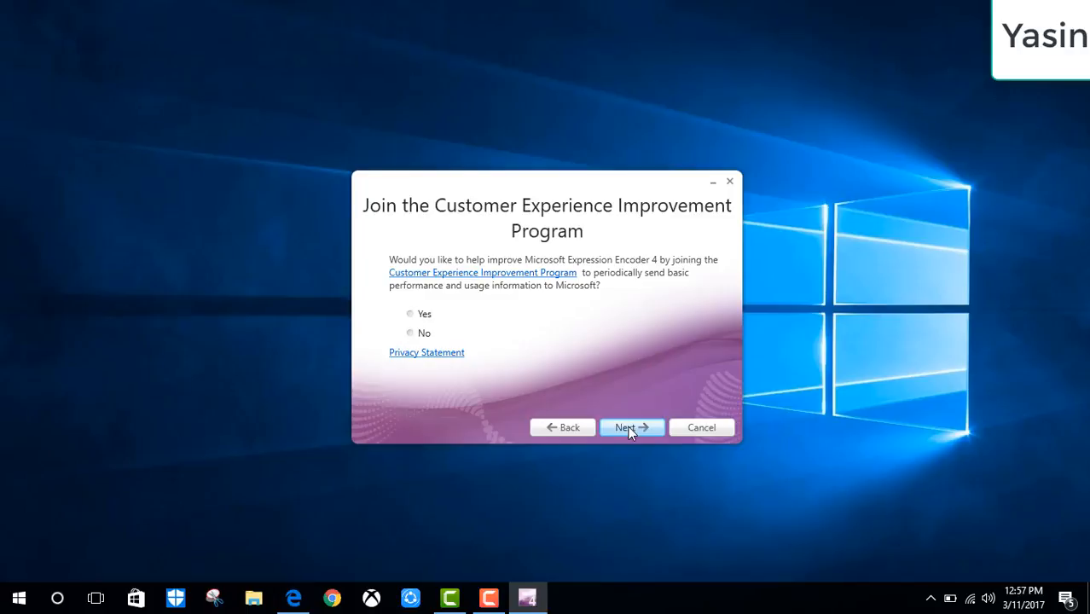
# Decline the Customer Experience Improvement Program and start the installation.
pyautogui.click(410, 333)
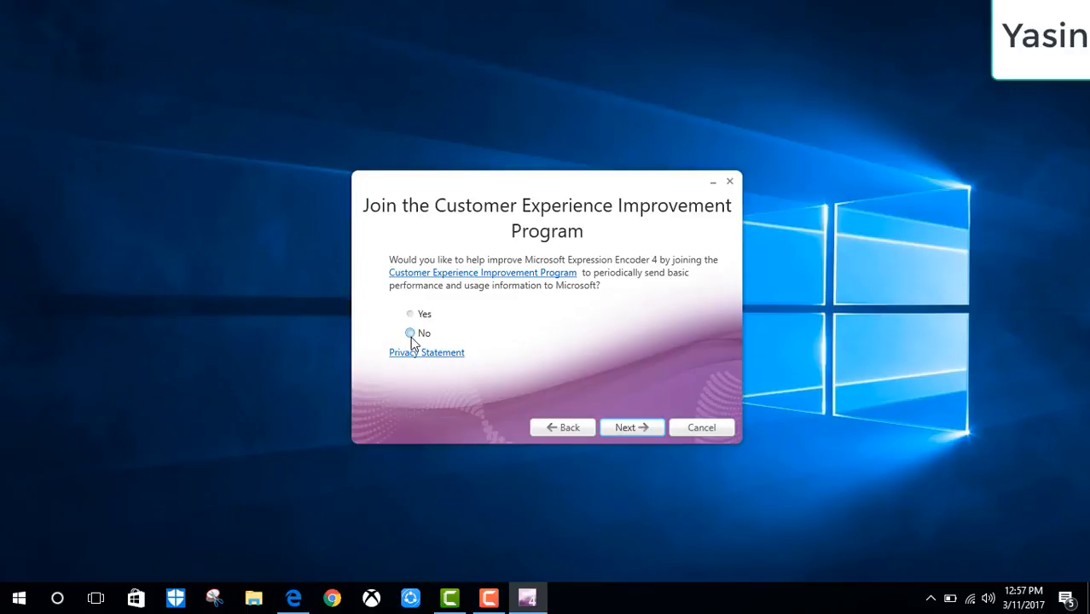
pyautogui.click(411, 333)
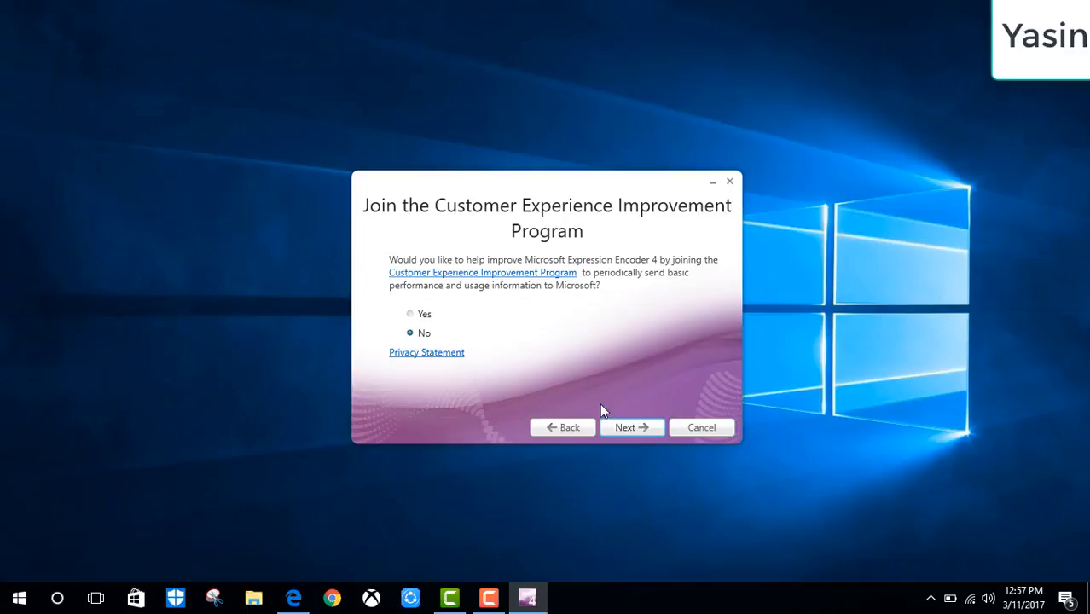
pyautogui.click(631, 428)
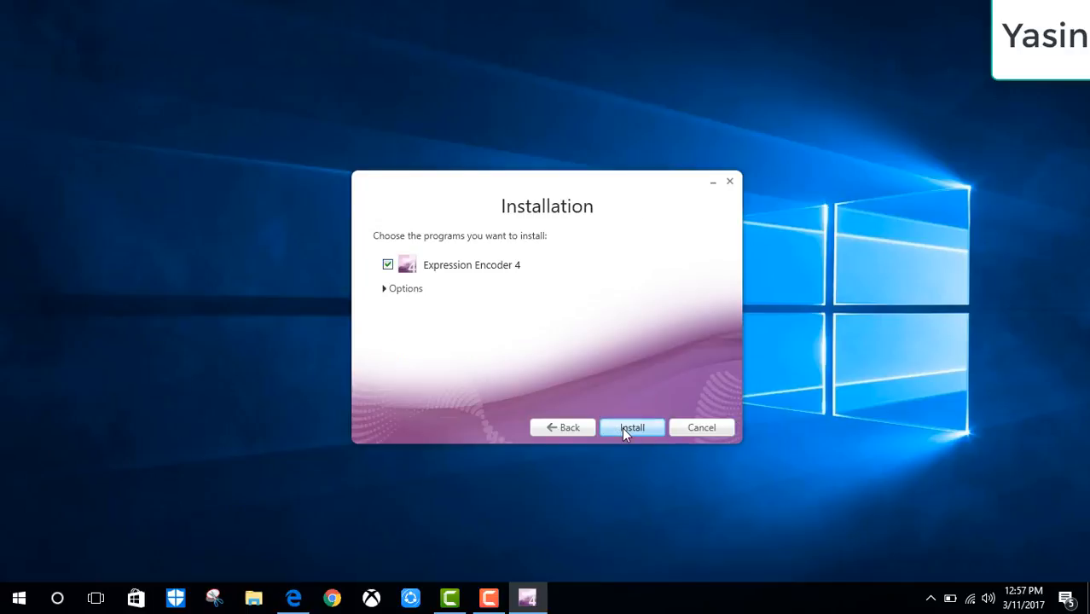
pyautogui.click(632, 427)
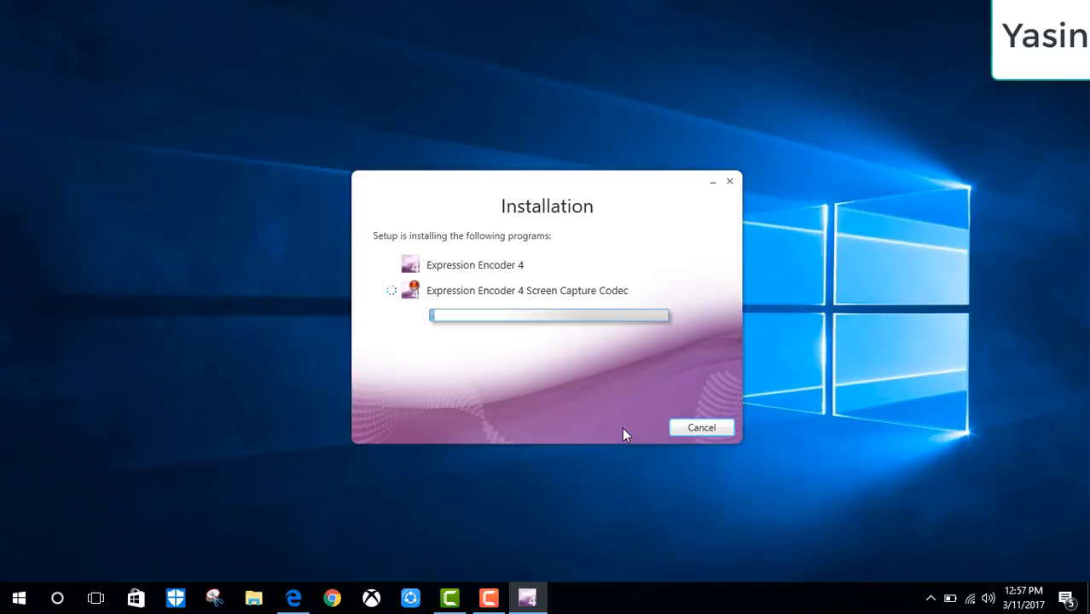
pyautogui.moveTo(632, 403)
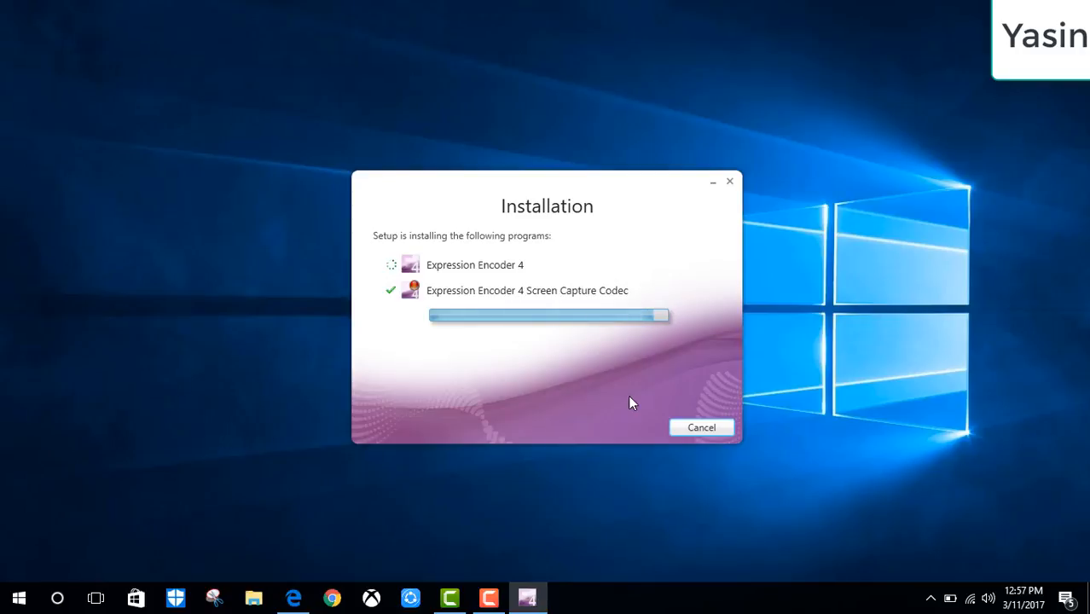
pyautogui.moveTo(866, 239)
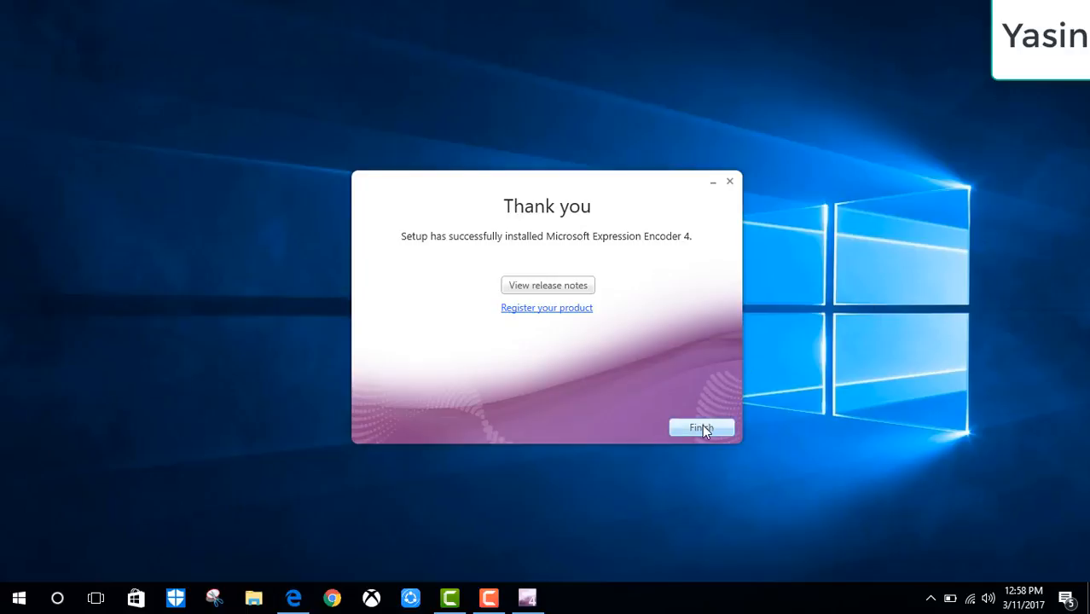
# Finish setup and scroll the Start menu app list to the Microsoft Expression folder.
pyautogui.click(700, 427)
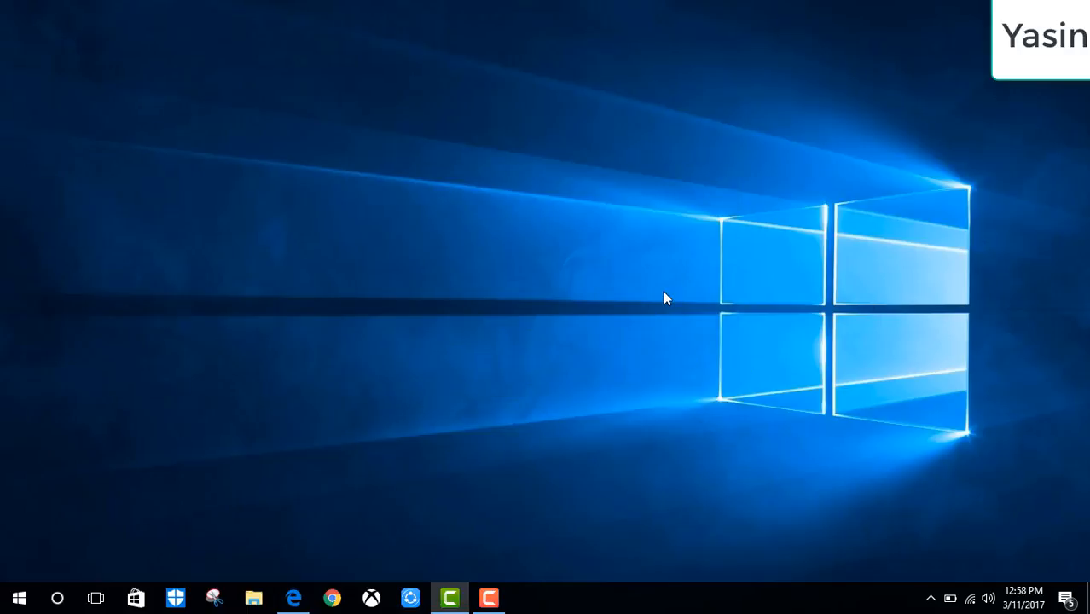
pyautogui.moveTo(49, 524)
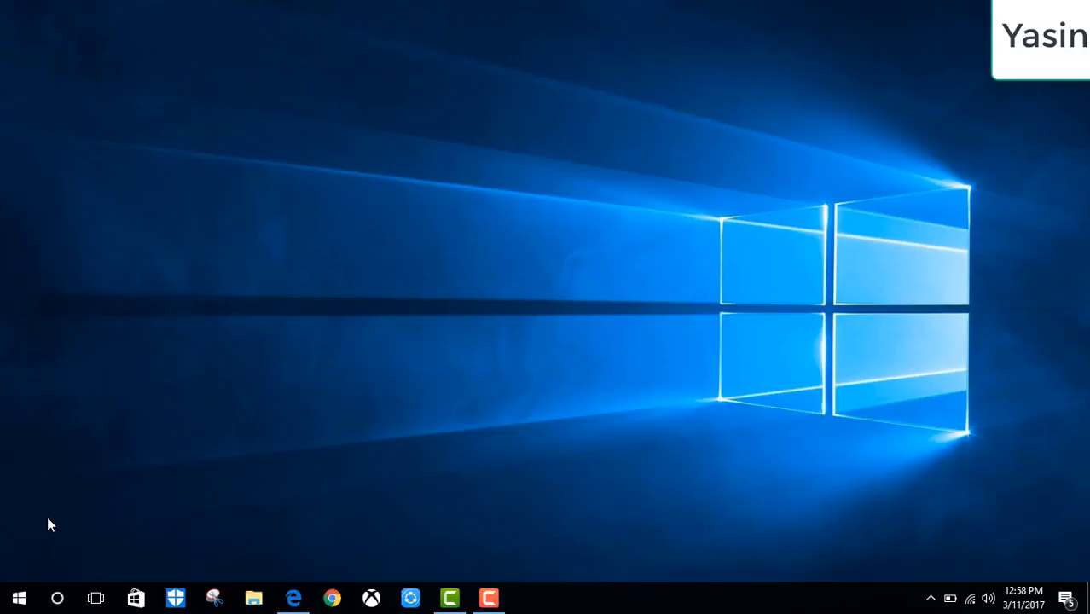
pyautogui.click(19, 597)
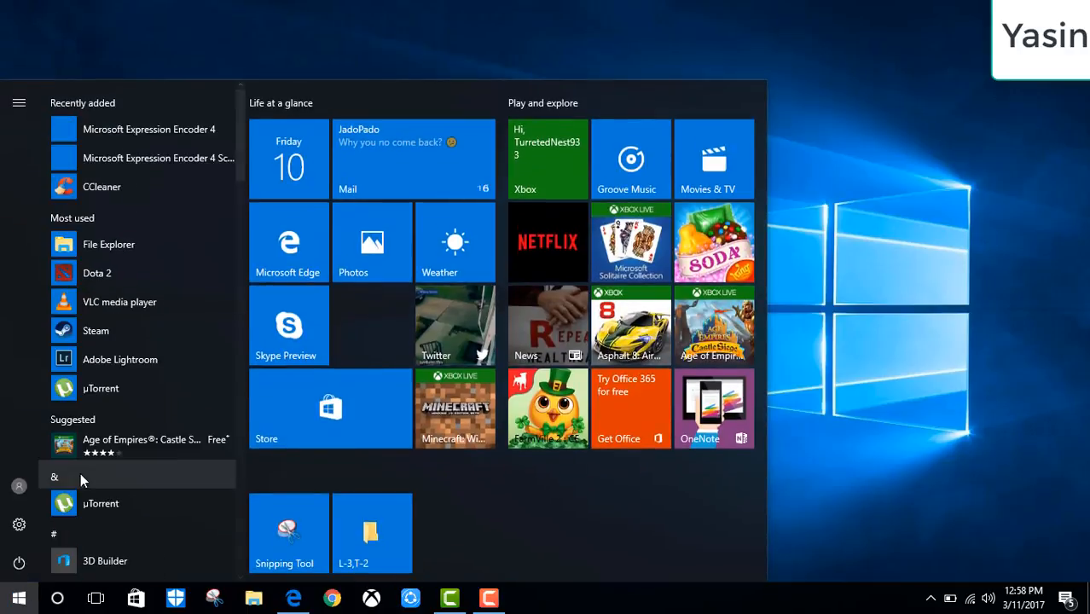
pyautogui.scroll(-3)
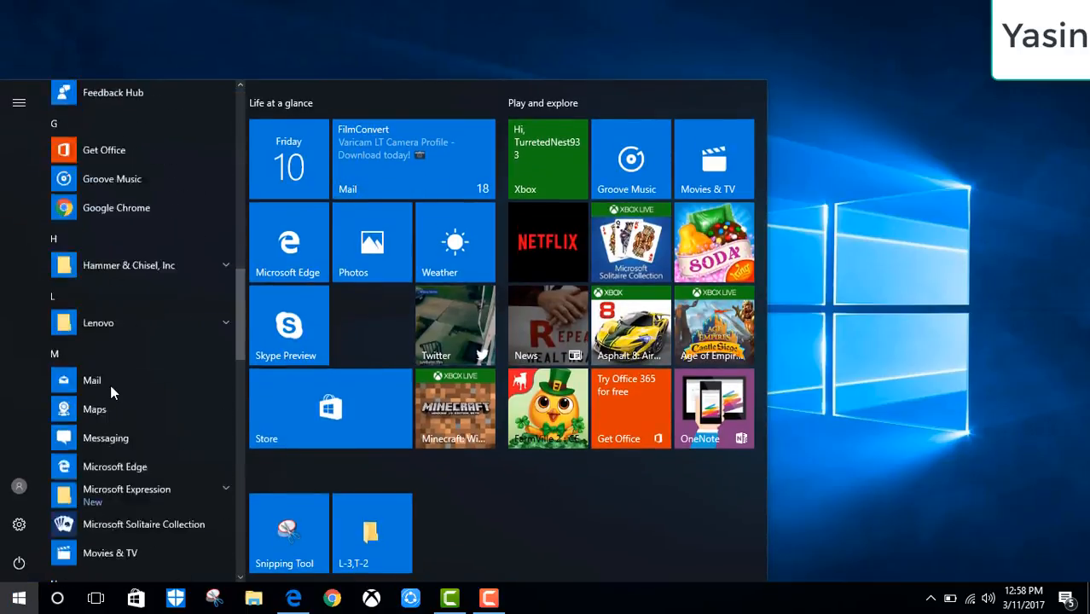
pyautogui.scroll(-3)
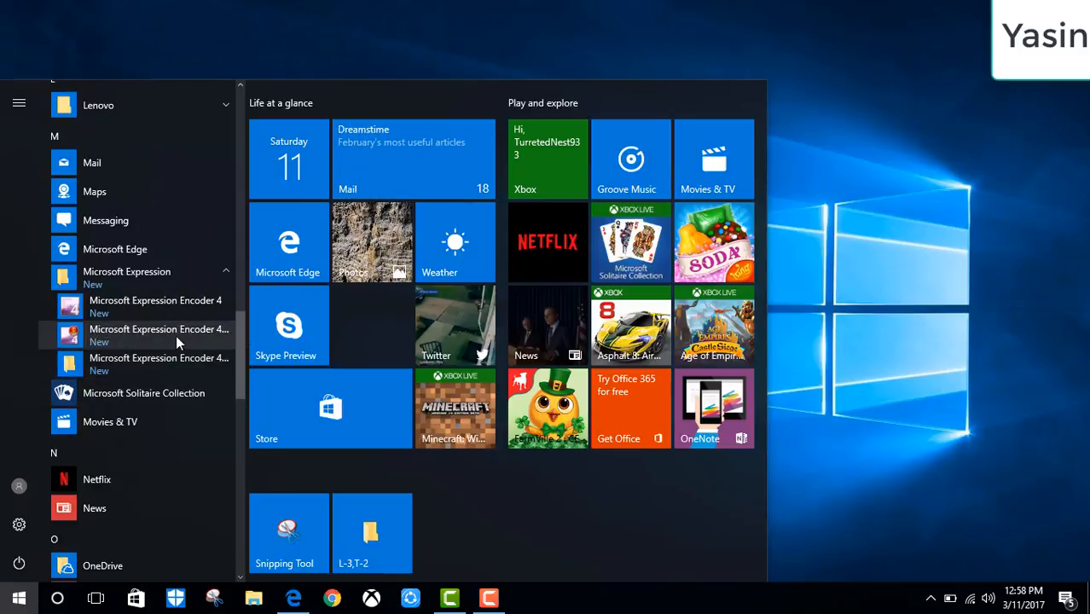
pyautogui.moveTo(177, 342)
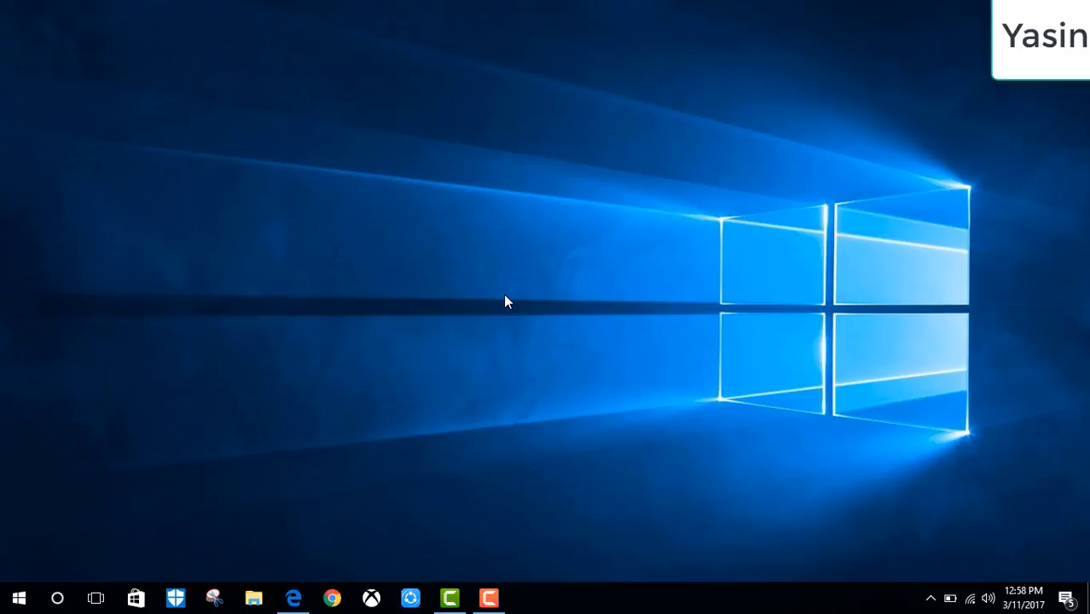
# Drag the Screen Capture toolbar to the middle of the desktop.
pyautogui.click(527, 598)
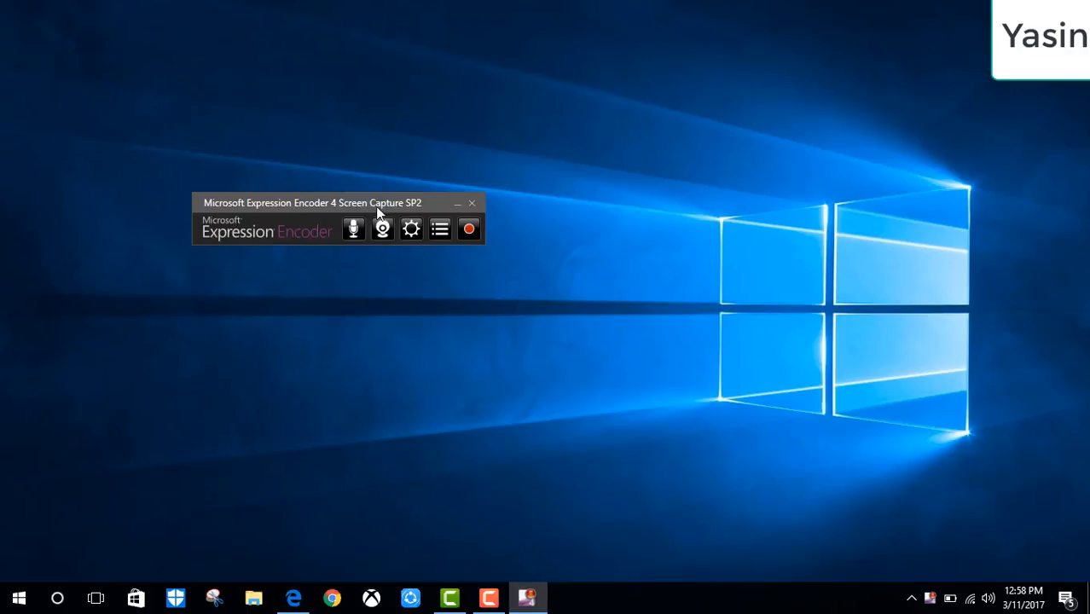
pyautogui.moveTo(311, 202); pyautogui.dragTo(608, 324)
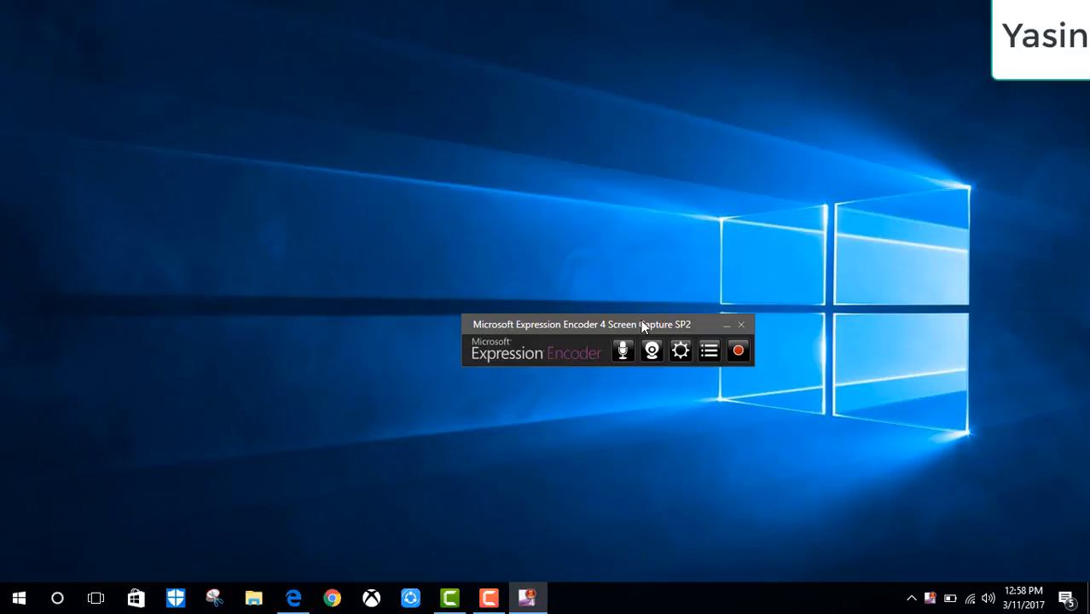
pyautogui.moveTo(679, 351)
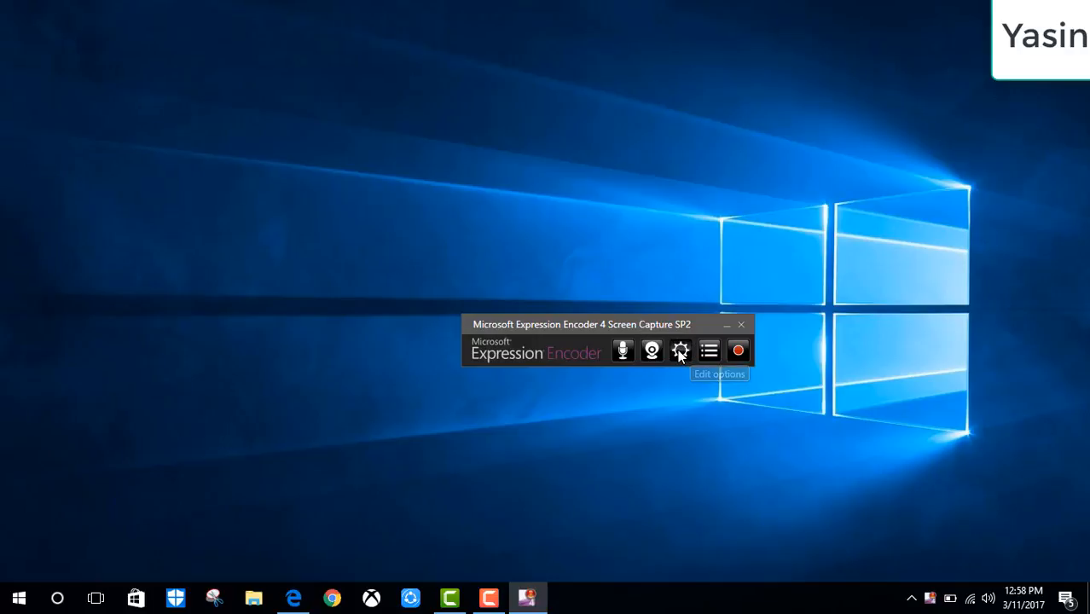
# Set Screen options to Frame Rate 30, Bitrate 50000, Quality 100, capture mouse cursor Yes.
pyautogui.click(680, 350)
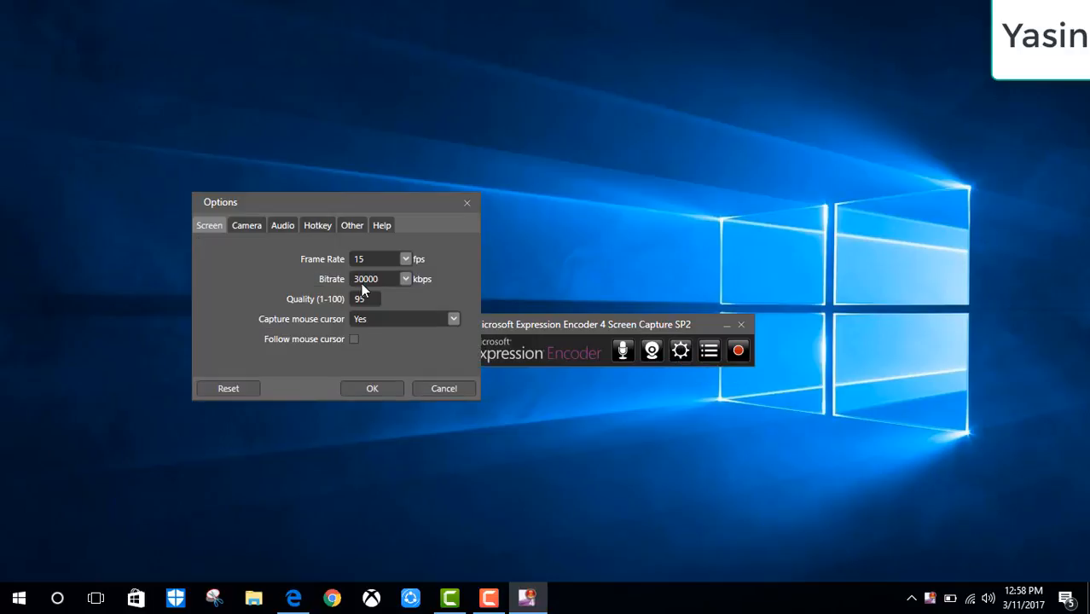
pyautogui.moveTo(403, 263)
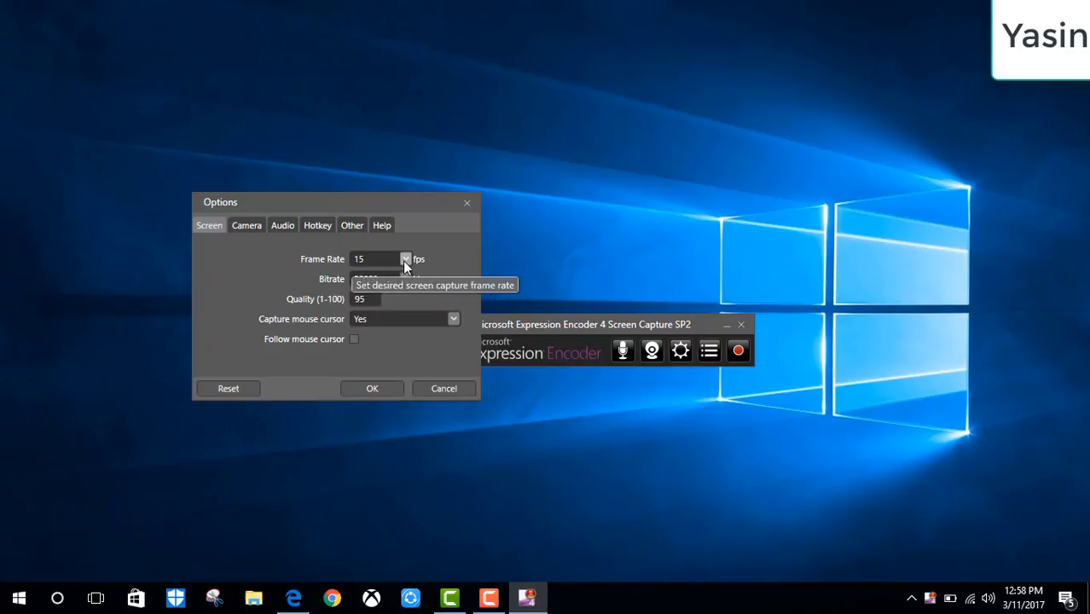
pyautogui.click(403, 259)
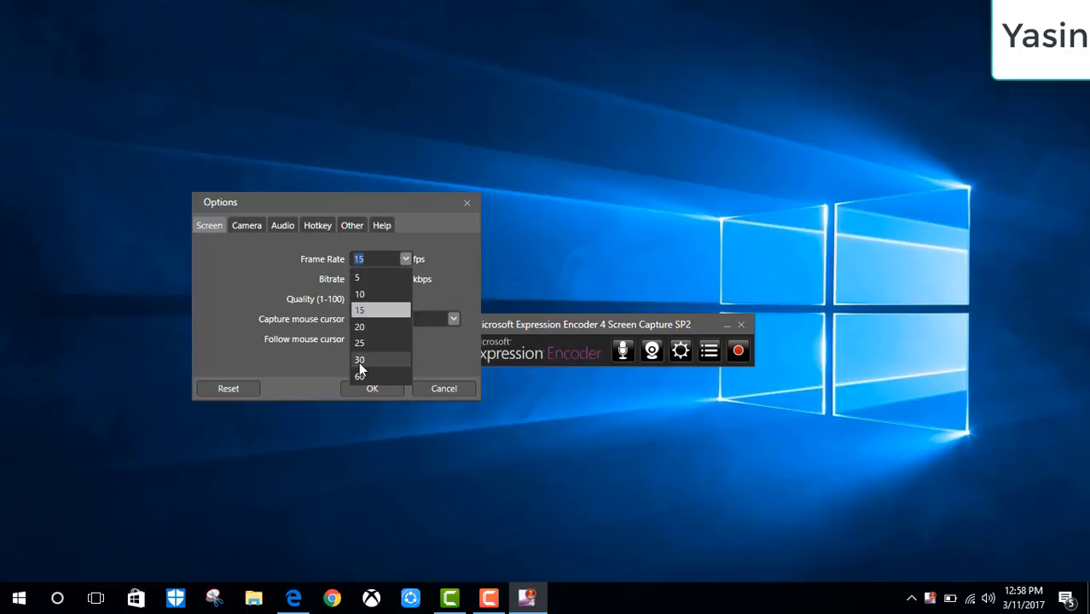
pyautogui.click(360, 359)
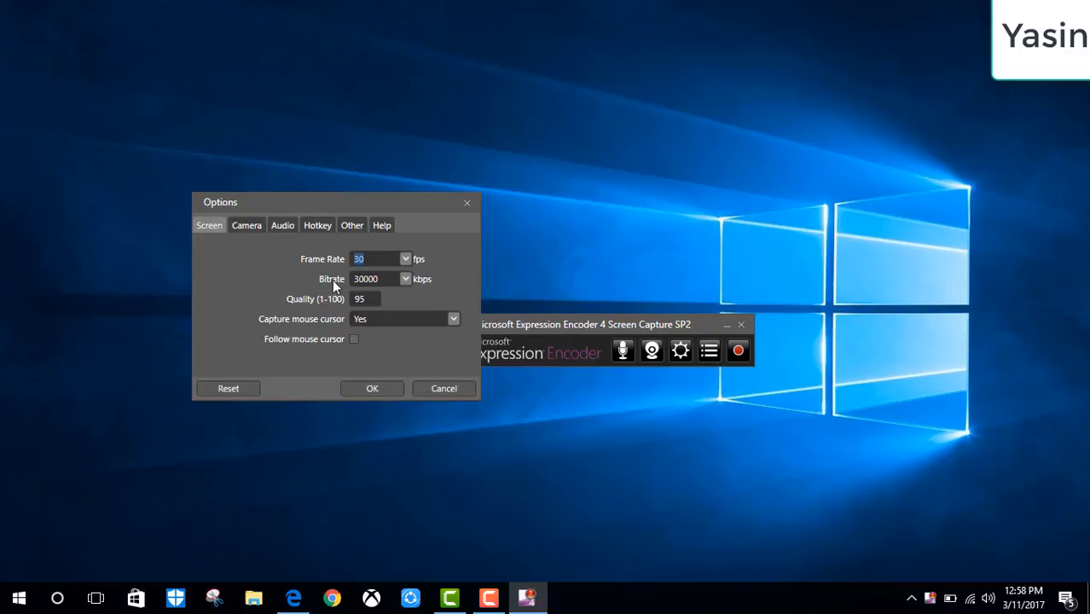
pyautogui.click(402, 278)
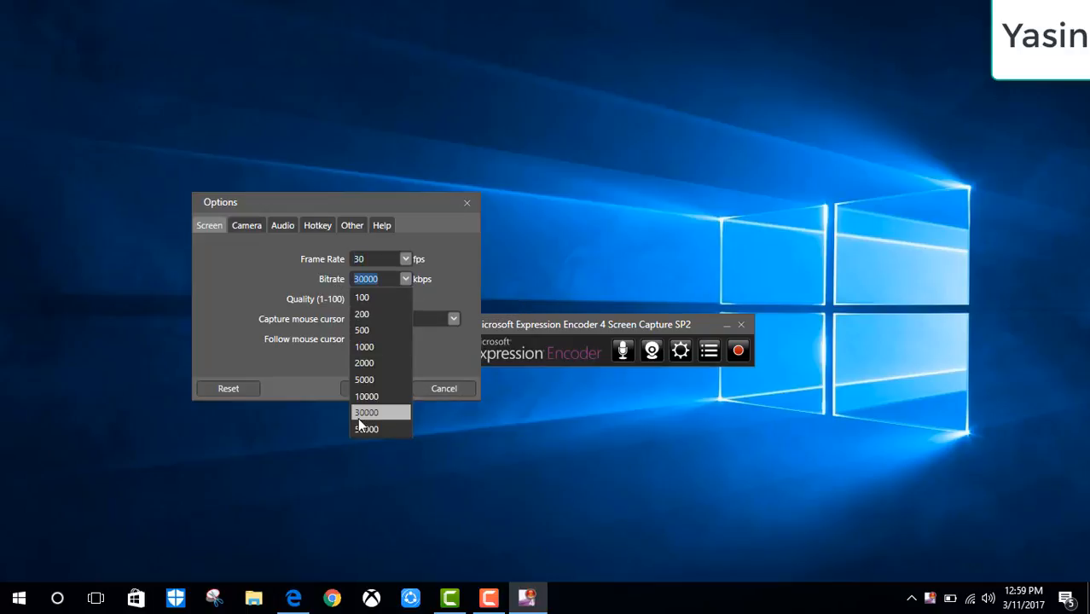
pyautogui.click(367, 428)
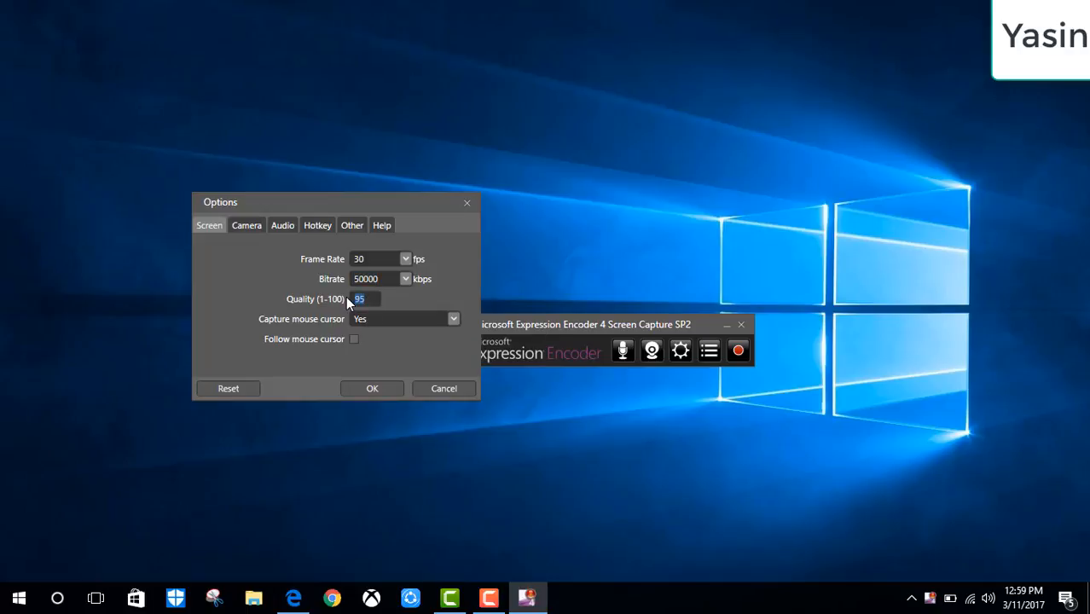
pyautogui.write('100')
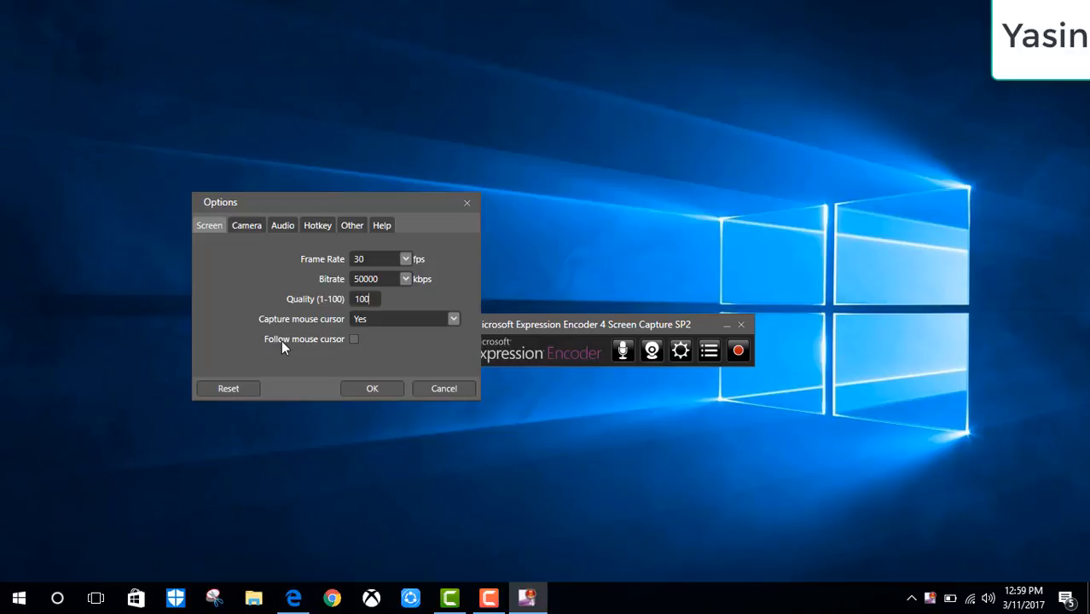
pyautogui.moveTo(367, 320)
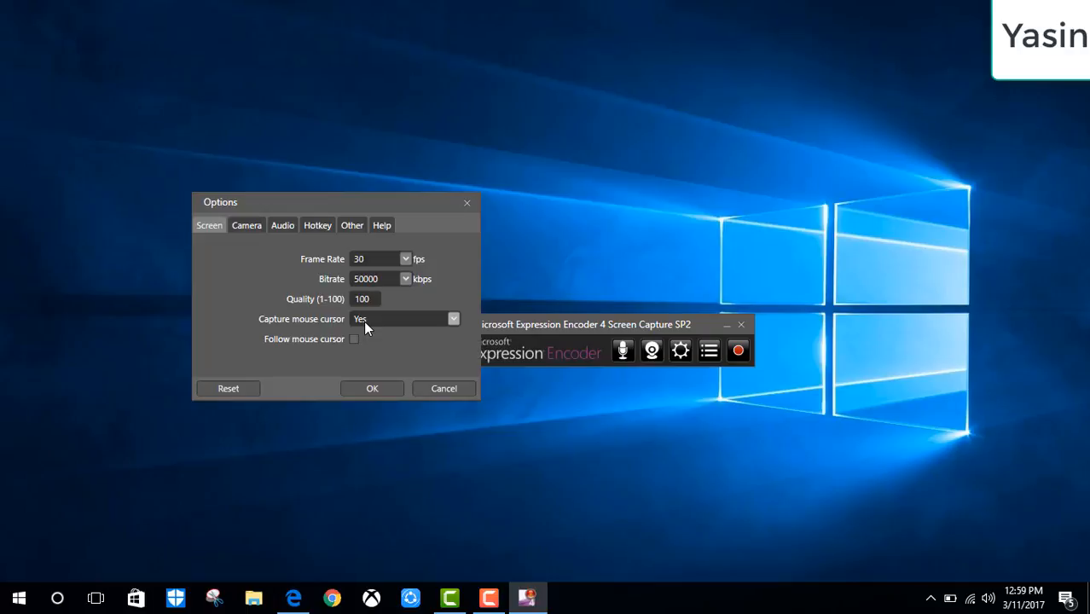
pyautogui.moveTo(418, 332)
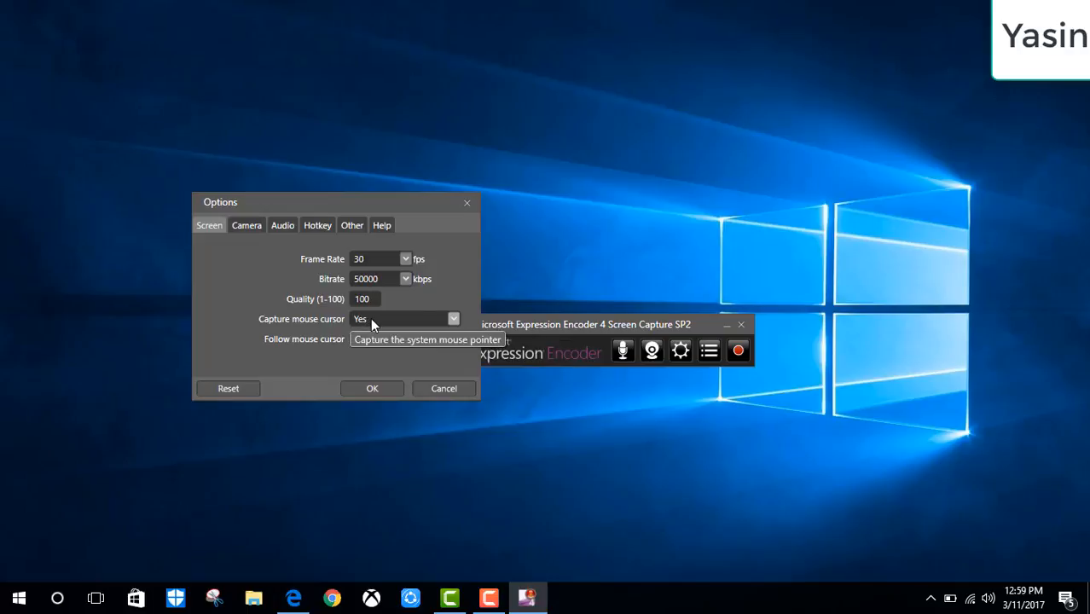
pyautogui.click(451, 318)
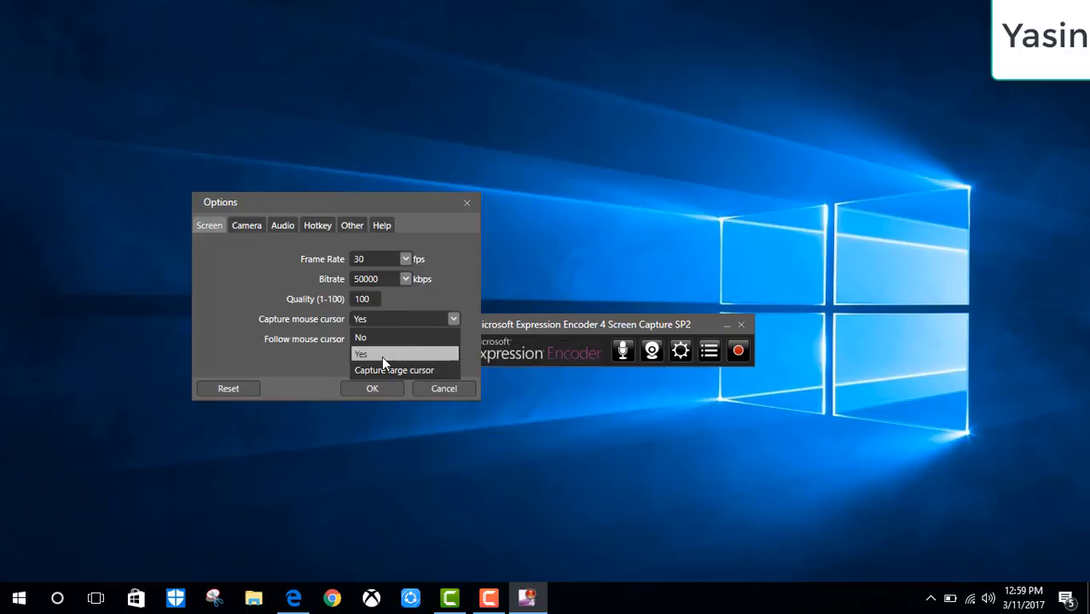
pyautogui.click(378, 353)
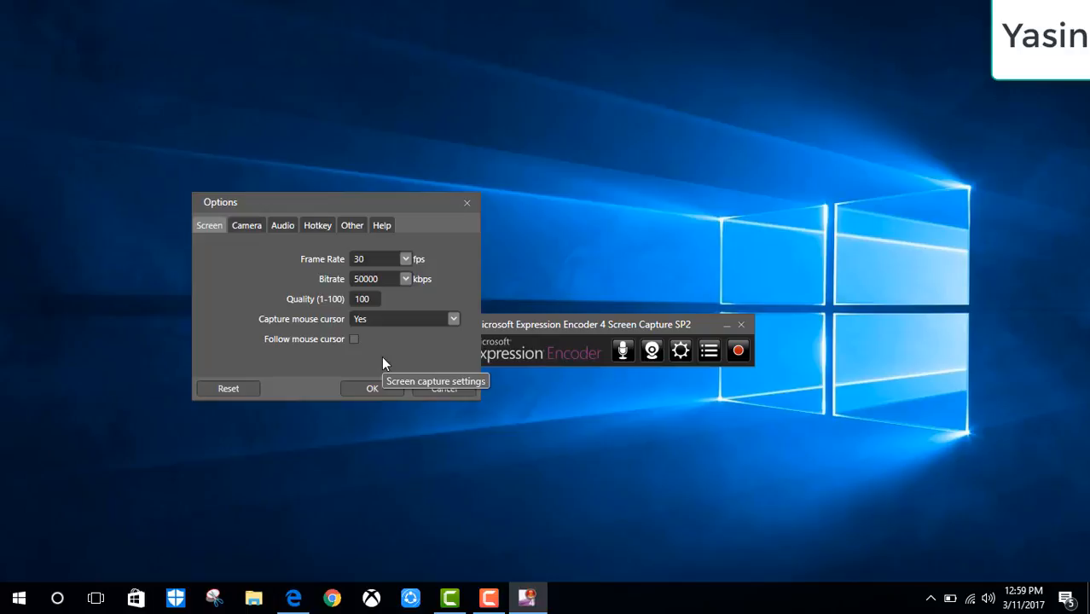
pyautogui.moveTo(380, 394)
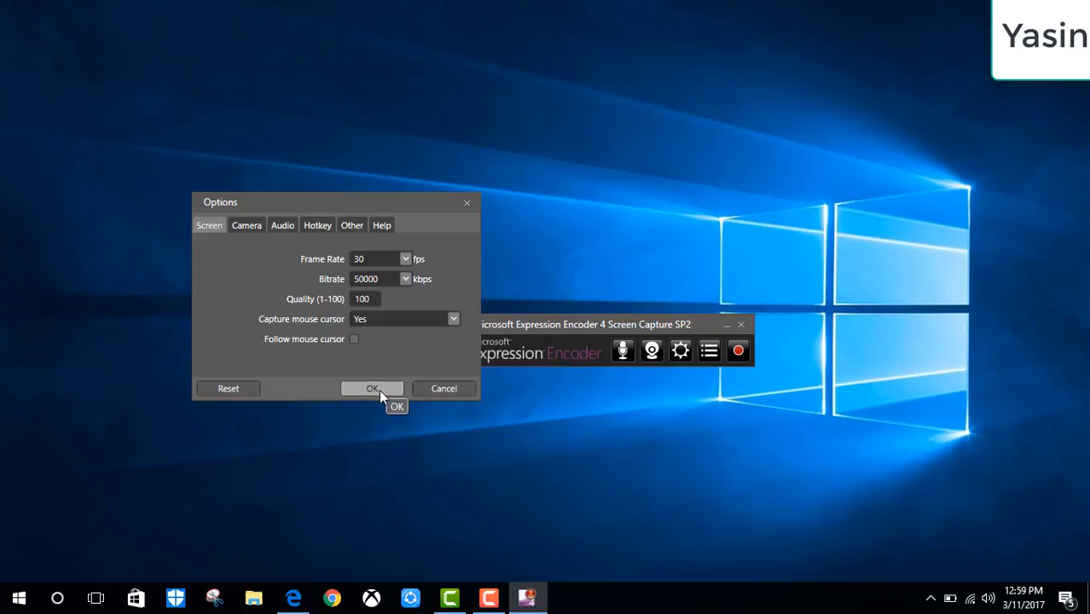
pyautogui.moveTo(282, 224)
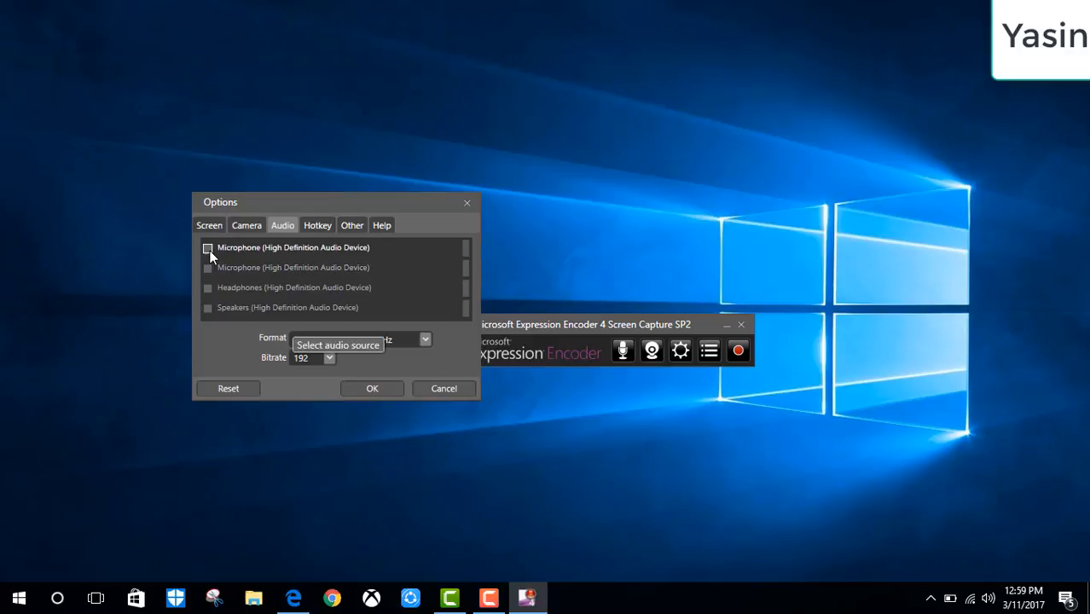
# Enable the microphone audio sources and confirm the options with OK.
pyautogui.click(208, 248)
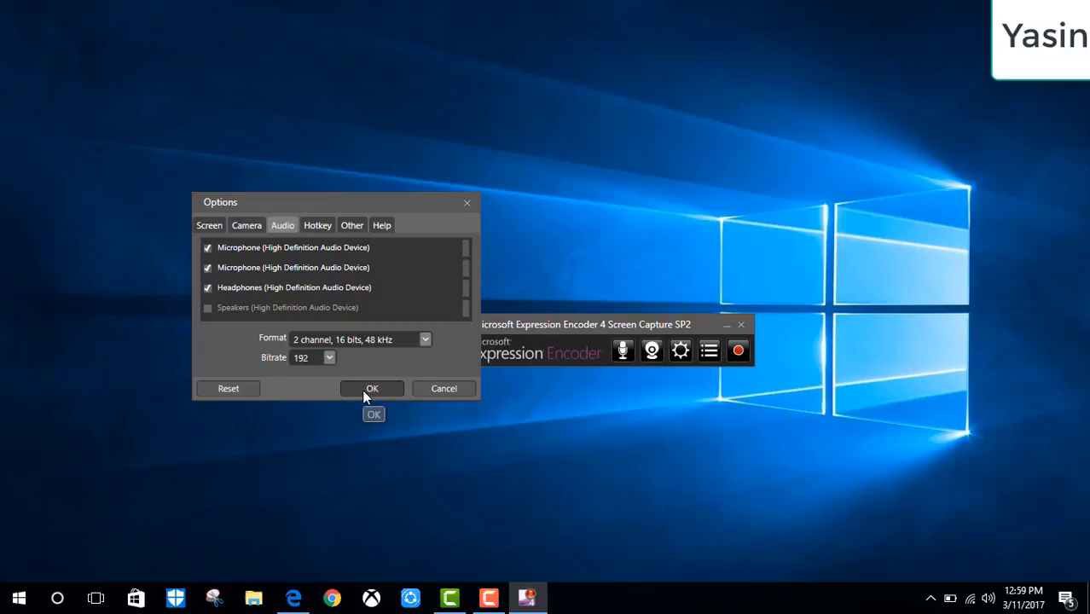
pyautogui.click(372, 388)
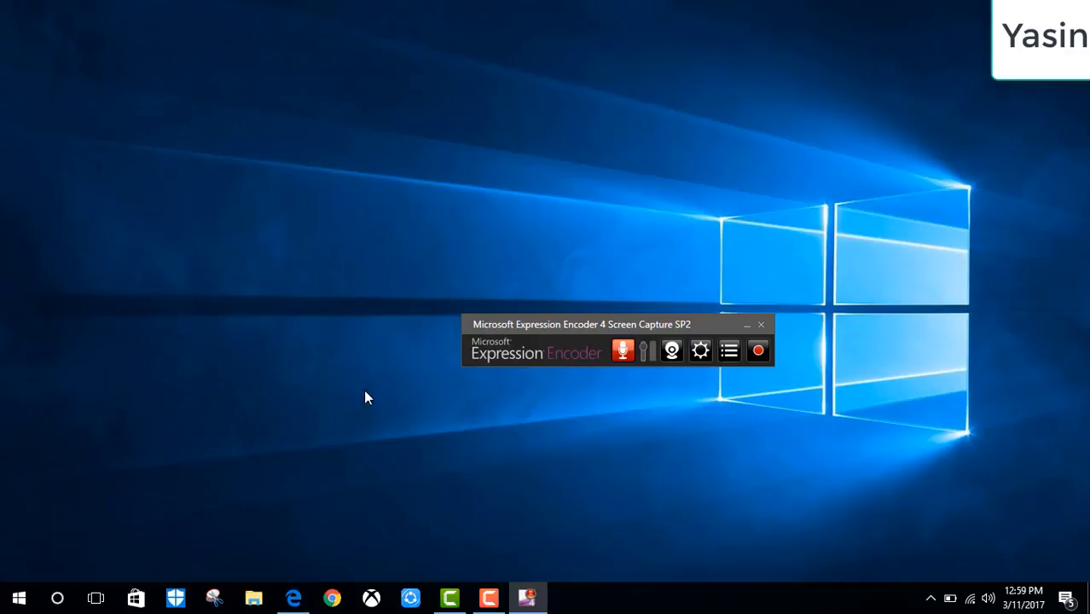
pyautogui.moveTo(637, 394)
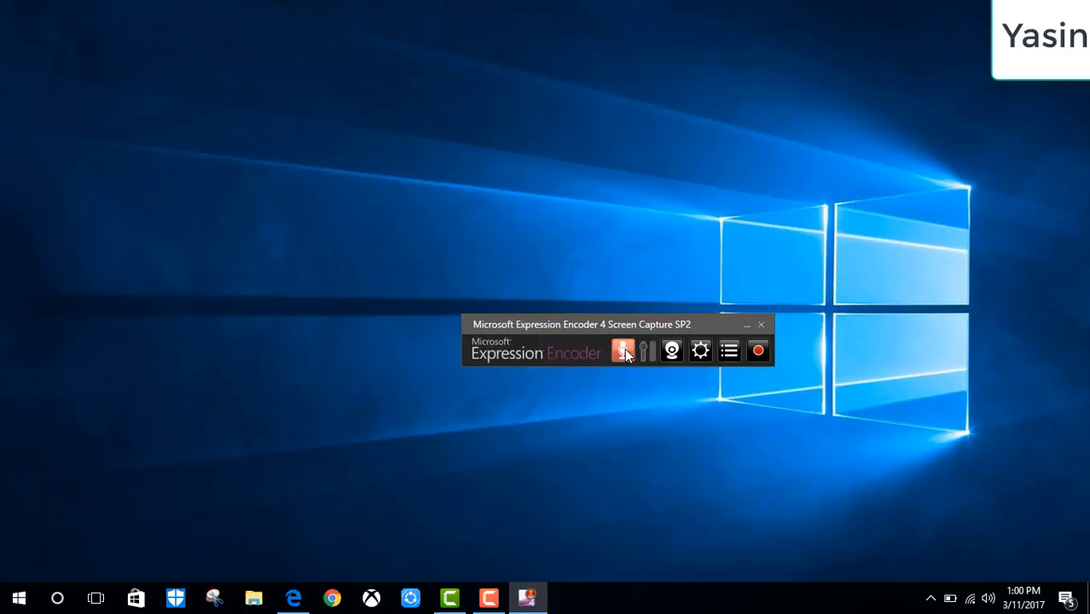
pyautogui.moveTo(622, 350)
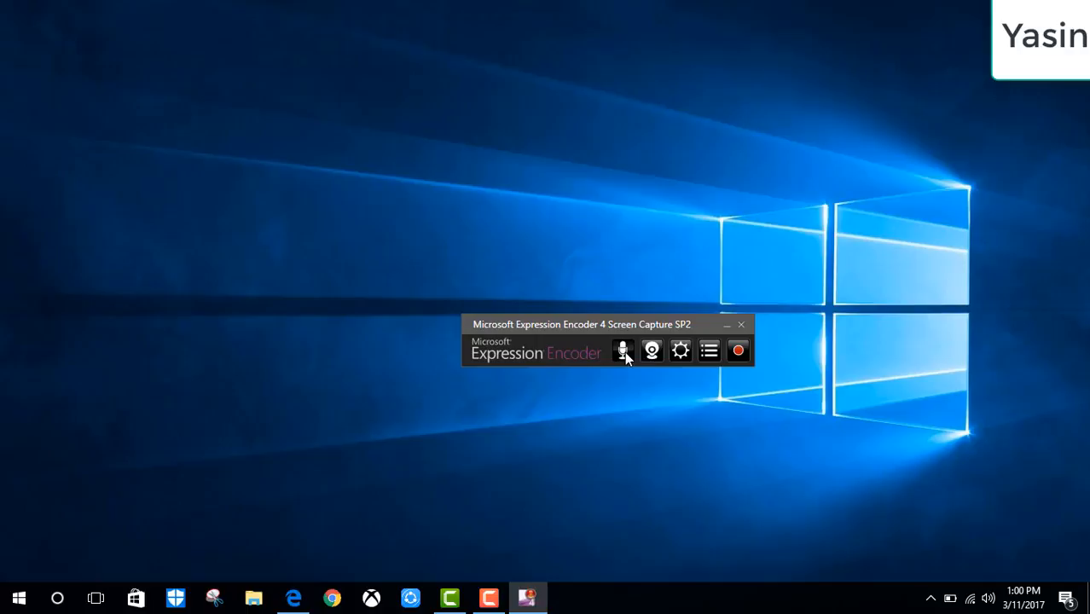
pyautogui.click(623, 351)
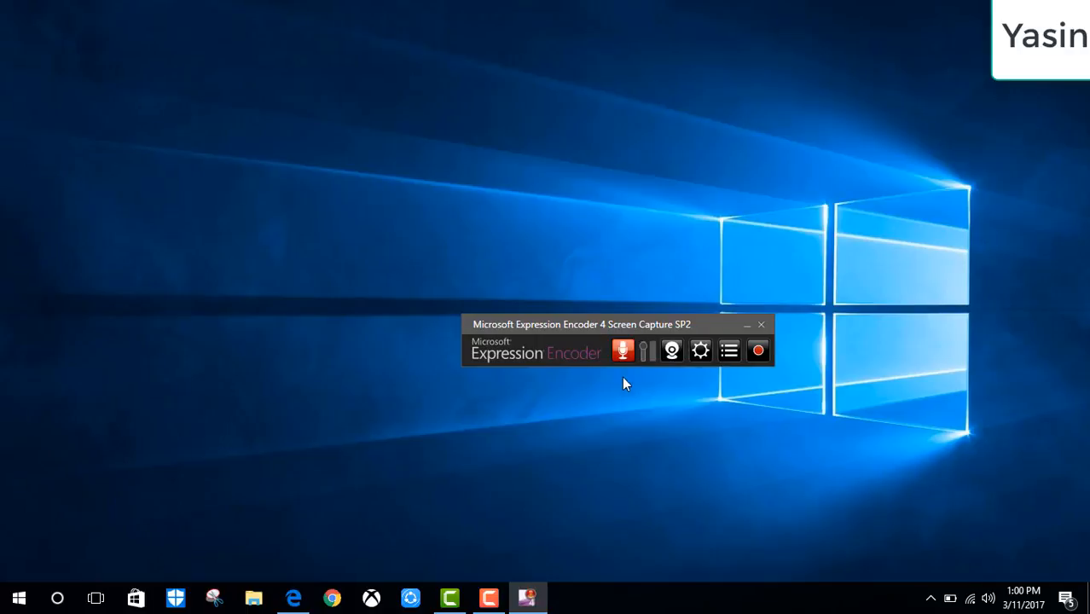
pyautogui.moveTo(626, 404)
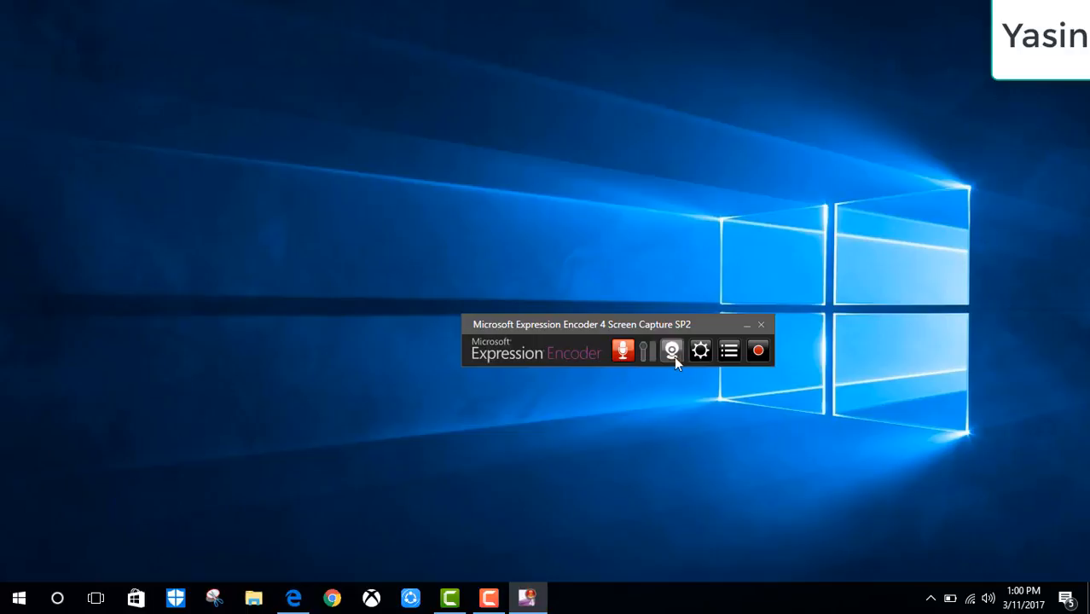
pyautogui.moveTo(759, 351)
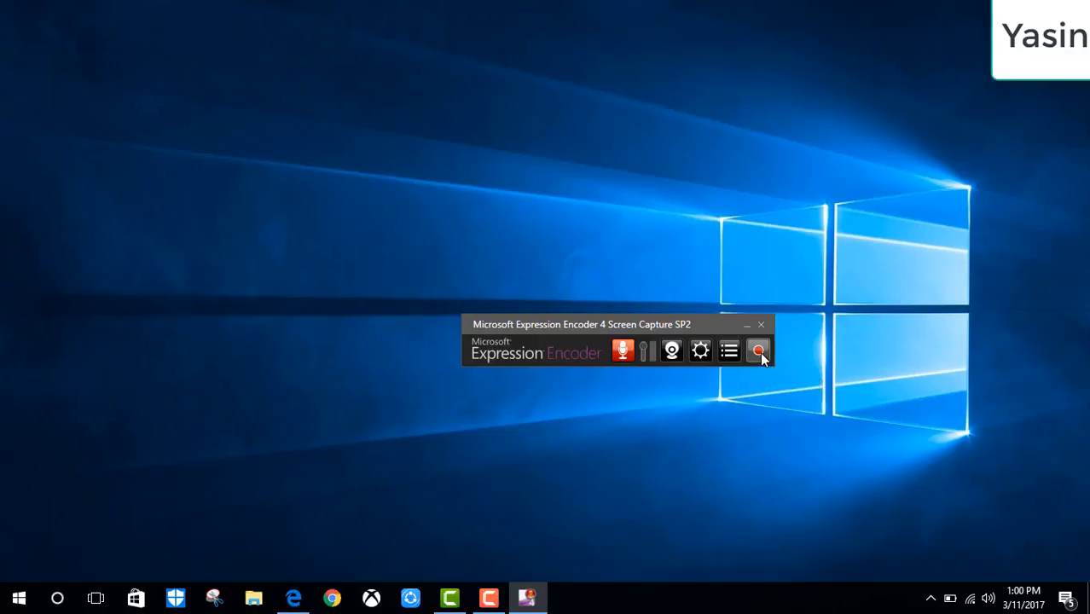
# Start recording and dismiss the 'No space to display recording toolbar' warning.
pyautogui.click(757, 350)
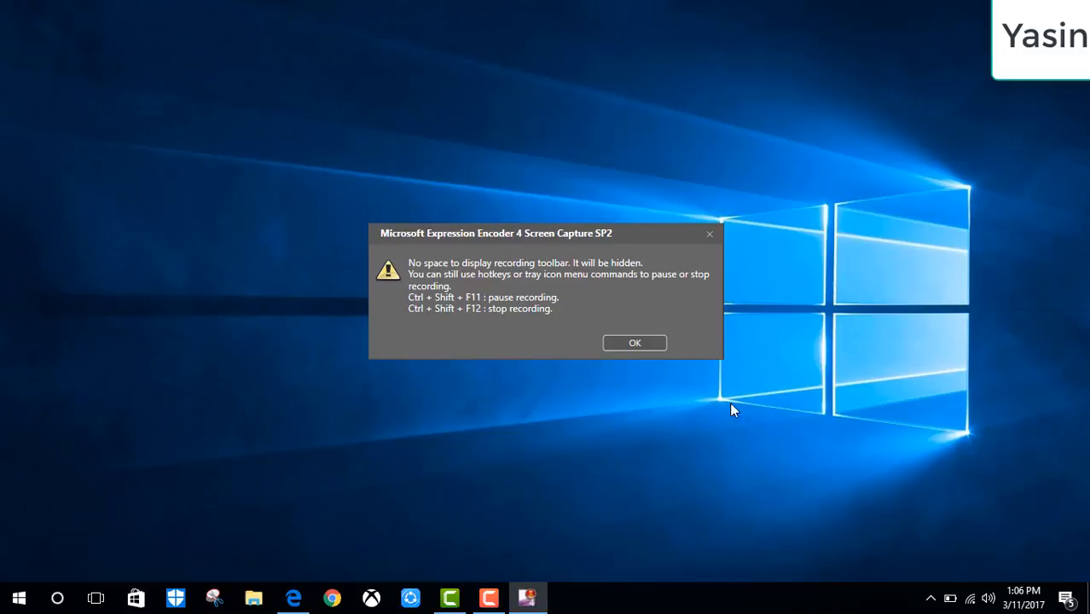
pyautogui.moveTo(423, 321)
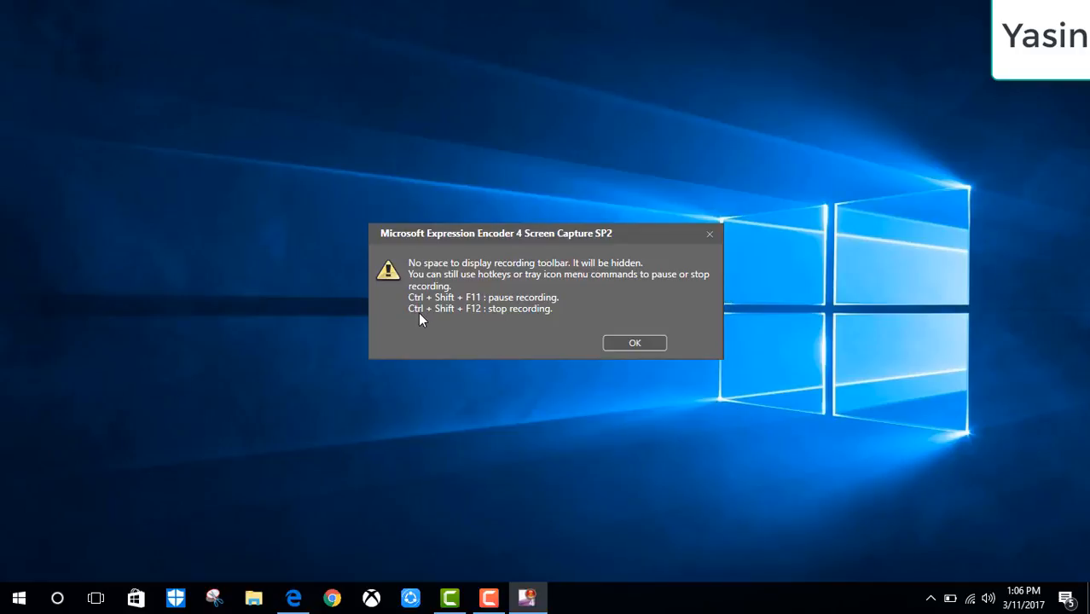
pyautogui.moveTo(452, 320)
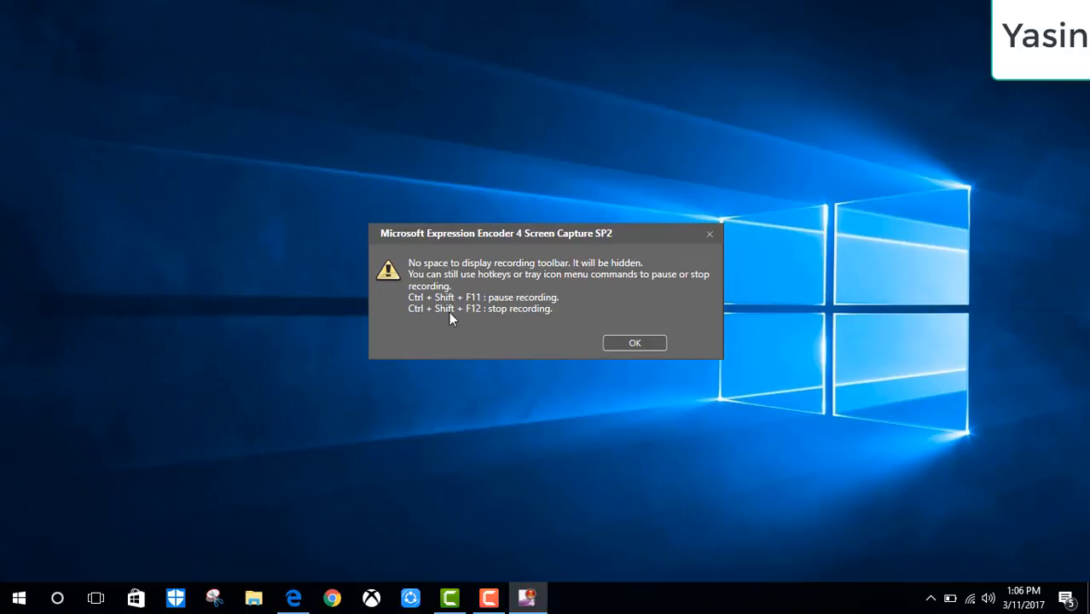
pyautogui.moveTo(486, 322)
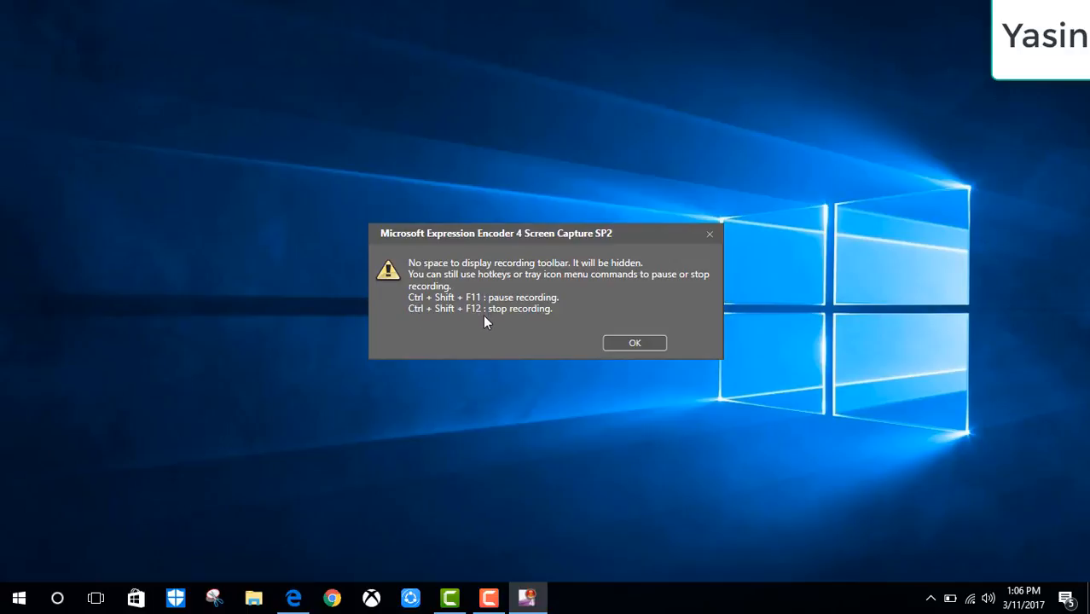
pyautogui.moveTo(625, 346)
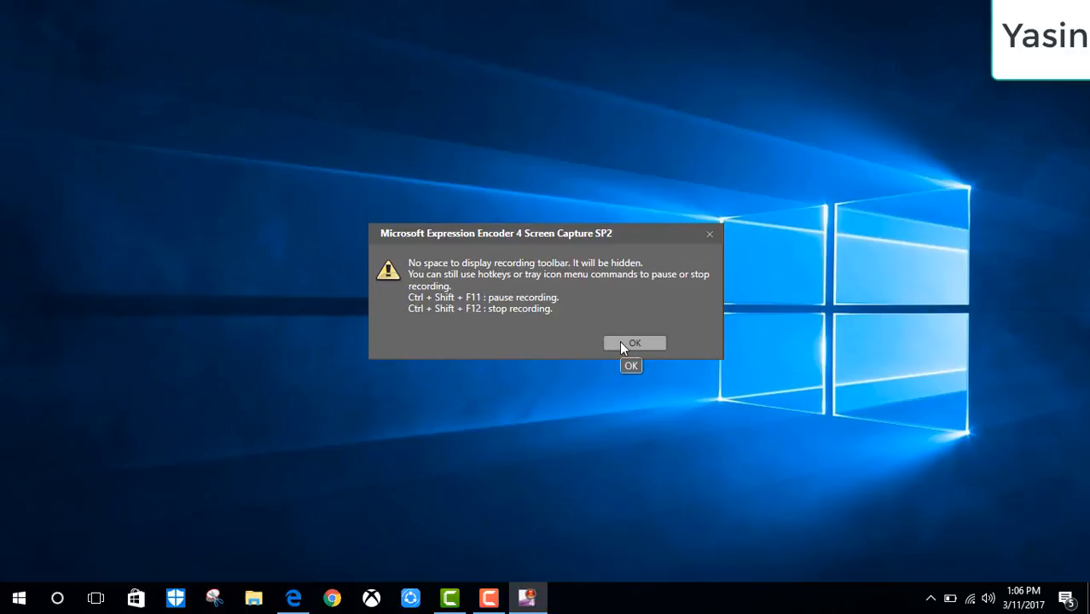
pyautogui.click(634, 343)
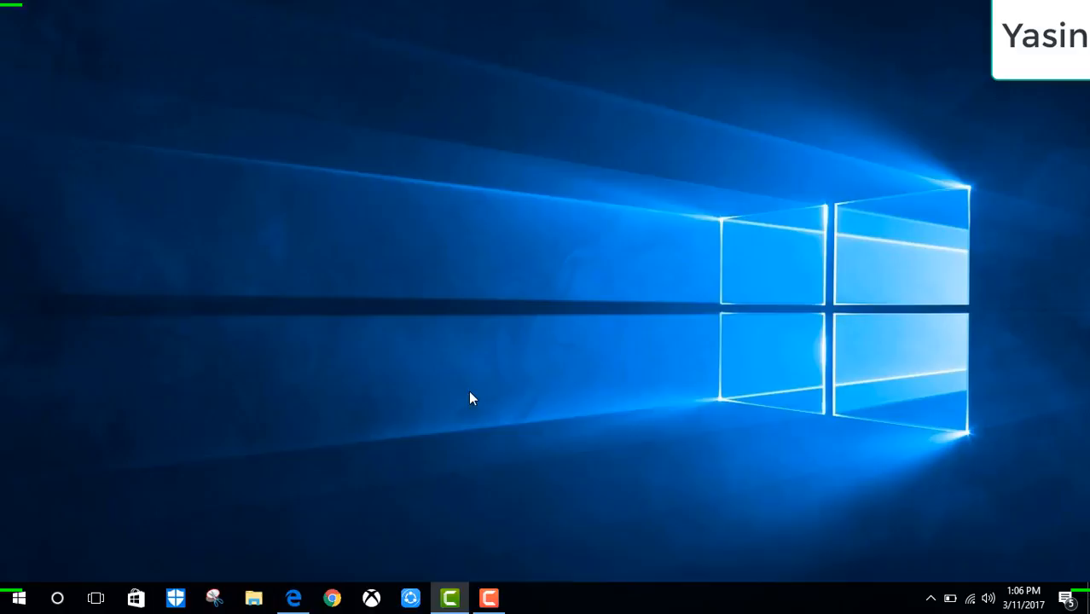
pyautogui.moveTo(454, 327)
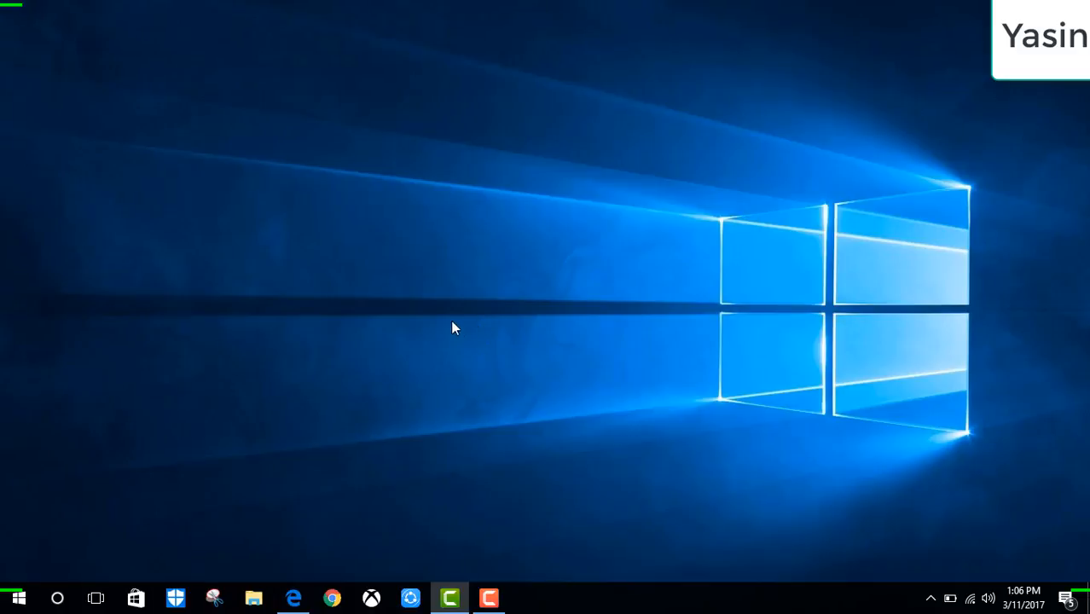
pyautogui.moveTo(467, 320)
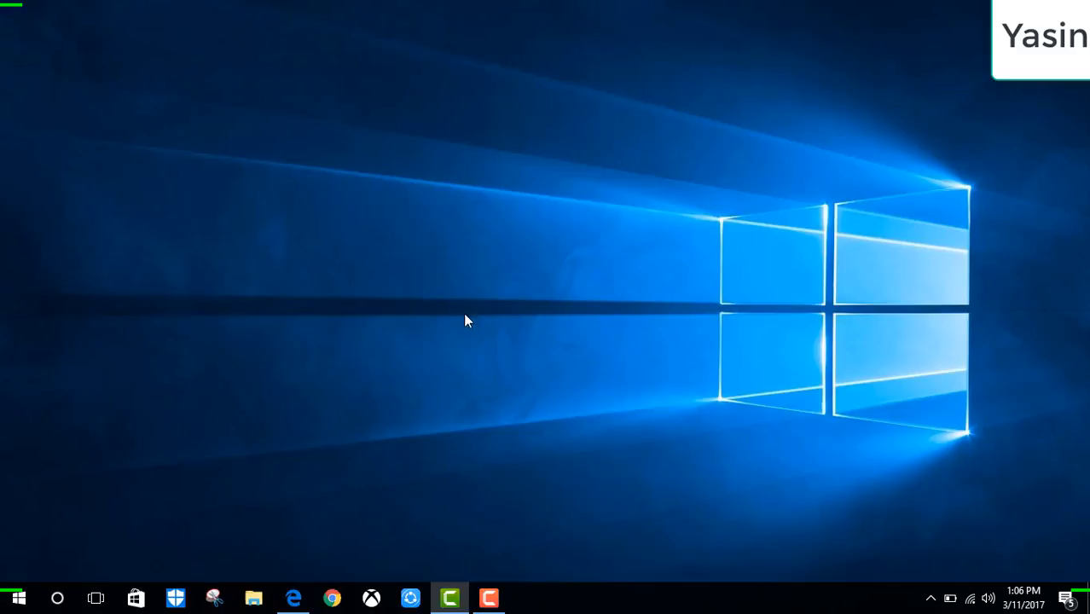
pyautogui.click(291, 598)
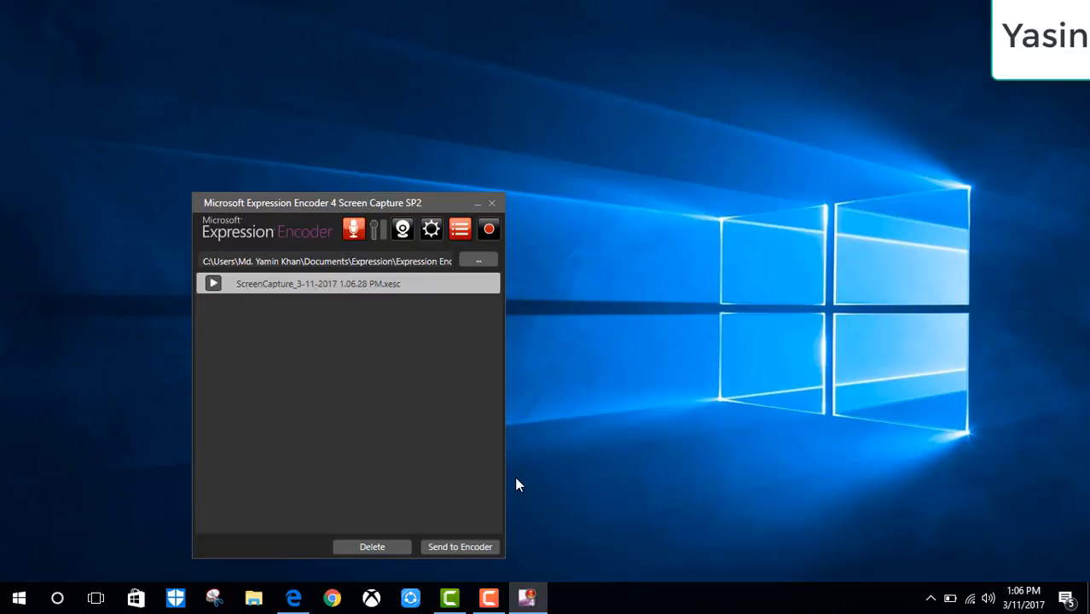
pyautogui.moveTo(549, 193)
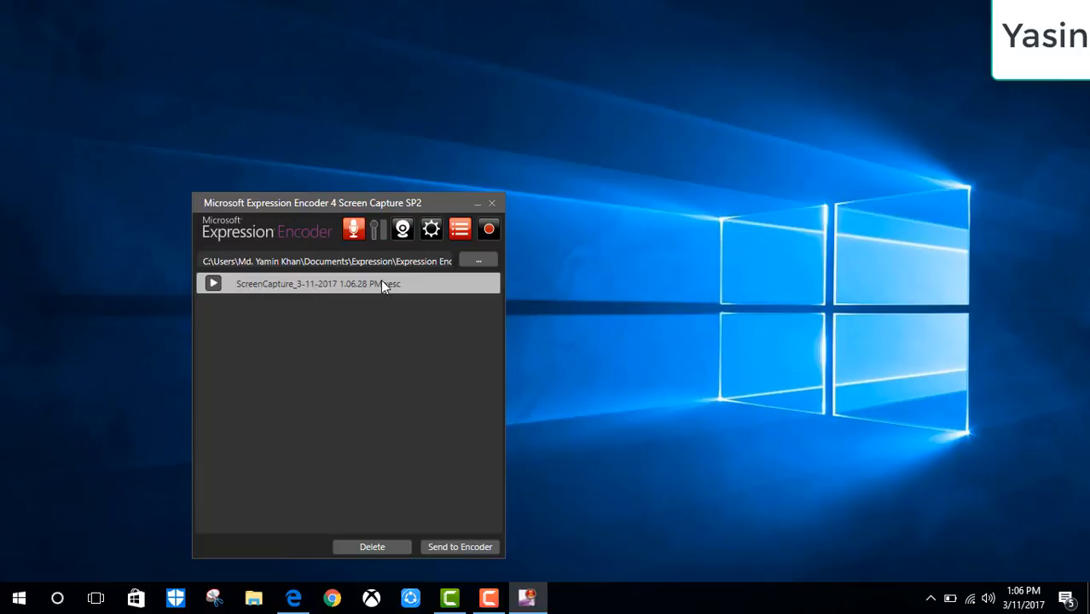
pyautogui.moveTo(347, 284)
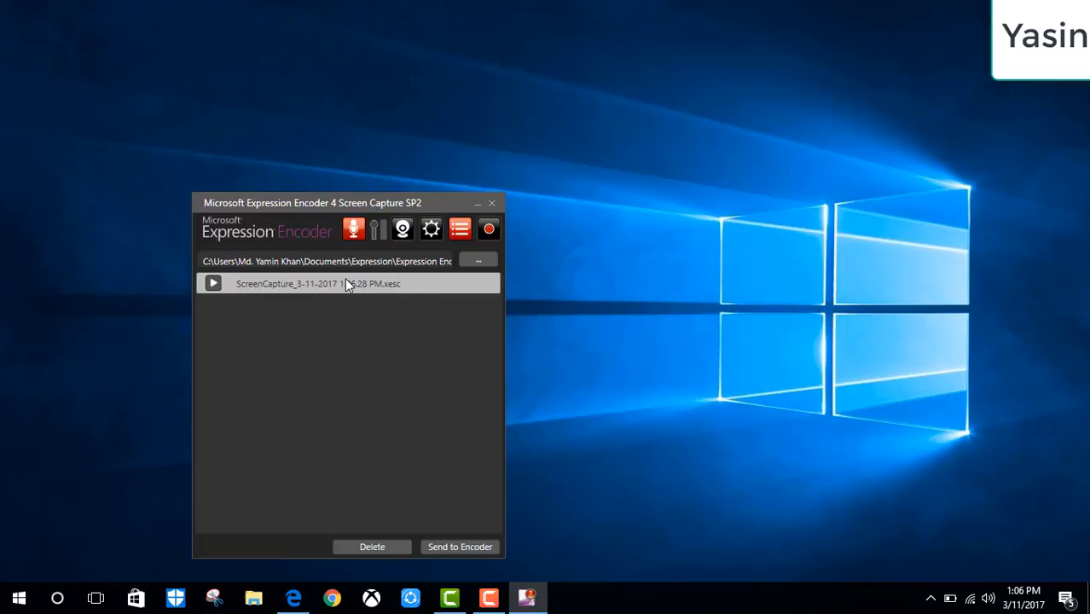
pyautogui.moveTo(347, 290)
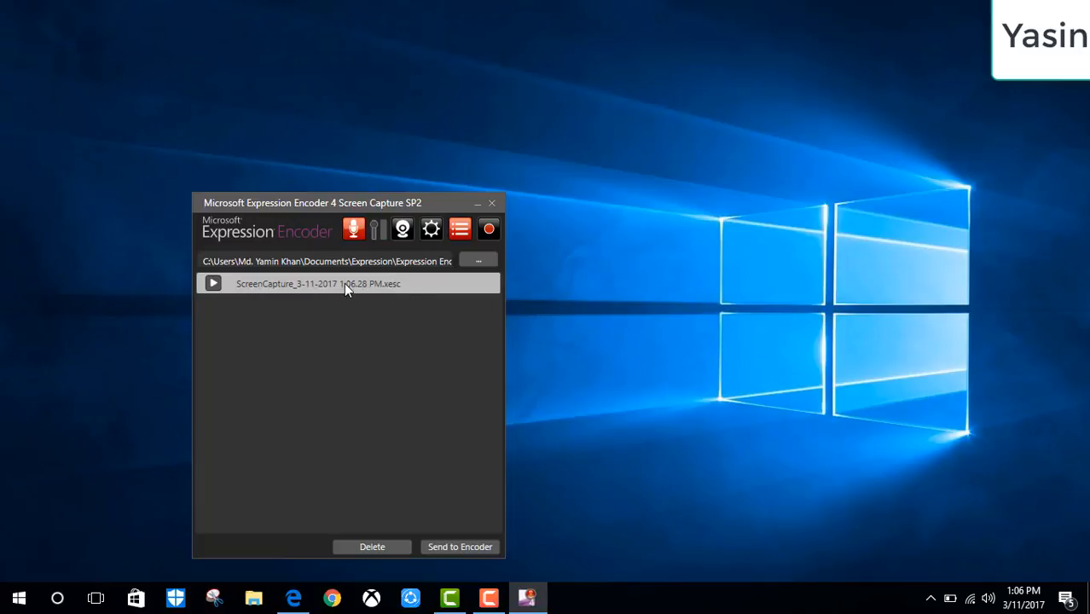
pyautogui.moveTo(458, 546)
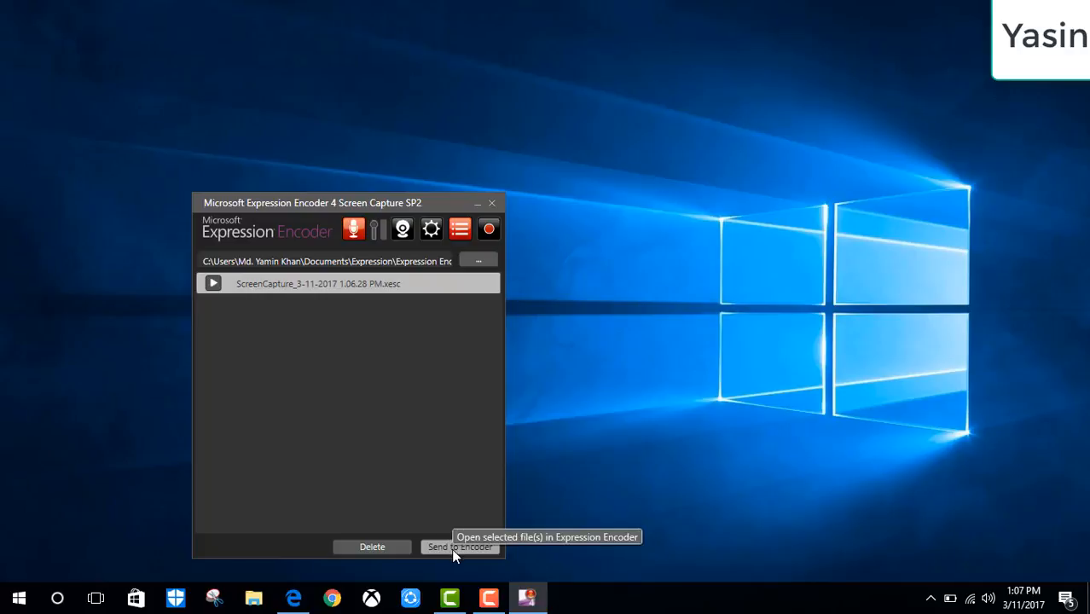
# Send ScreenCapture_3-11-2017 1.06.28 PM.xesc to Expression Encoder.
pyautogui.click(460, 547)
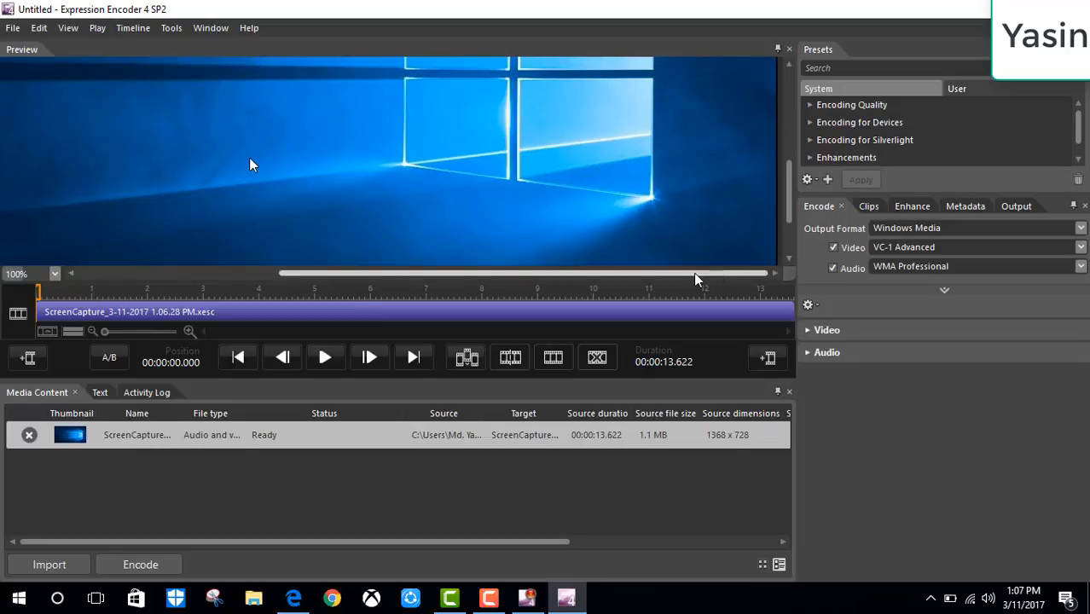
# Check the clip's start/end times and enhancement settings, then encode the 13.6-second capture.
pyautogui.click(860, 206)
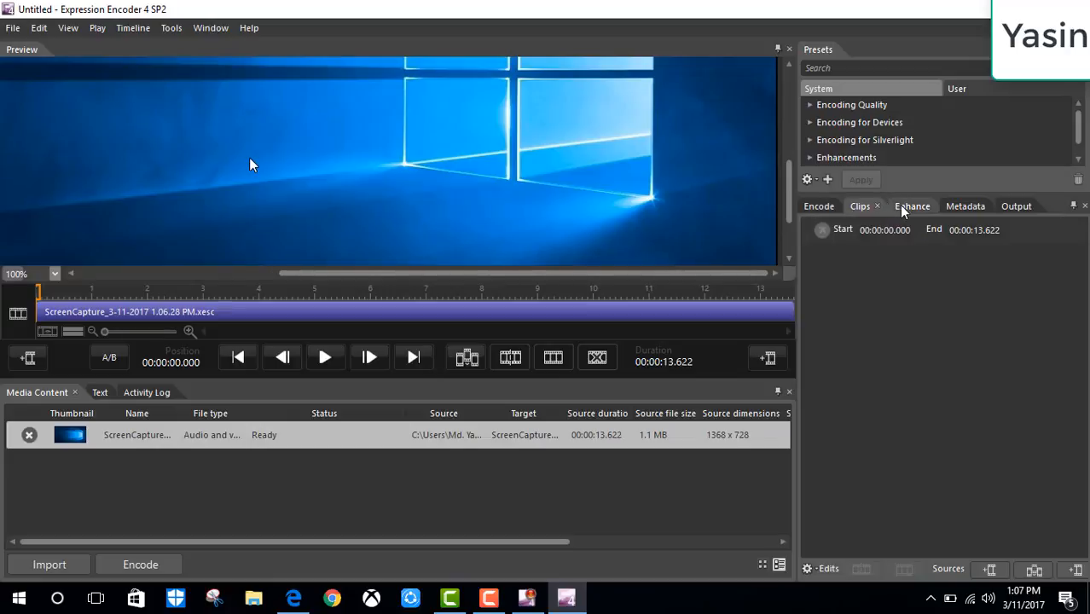
pyautogui.click(912, 205)
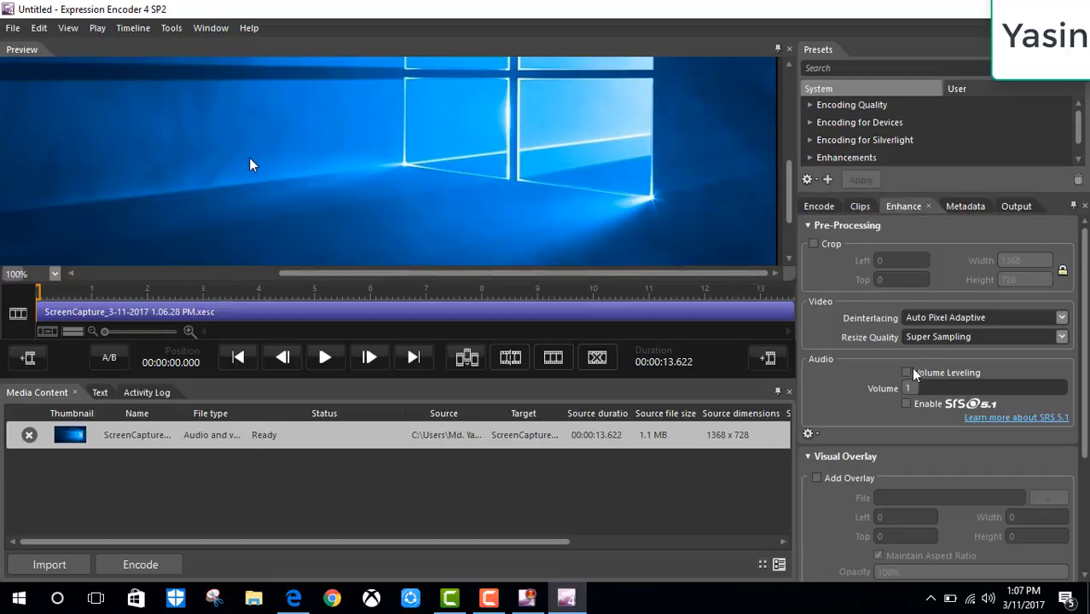
pyautogui.moveTo(908, 372)
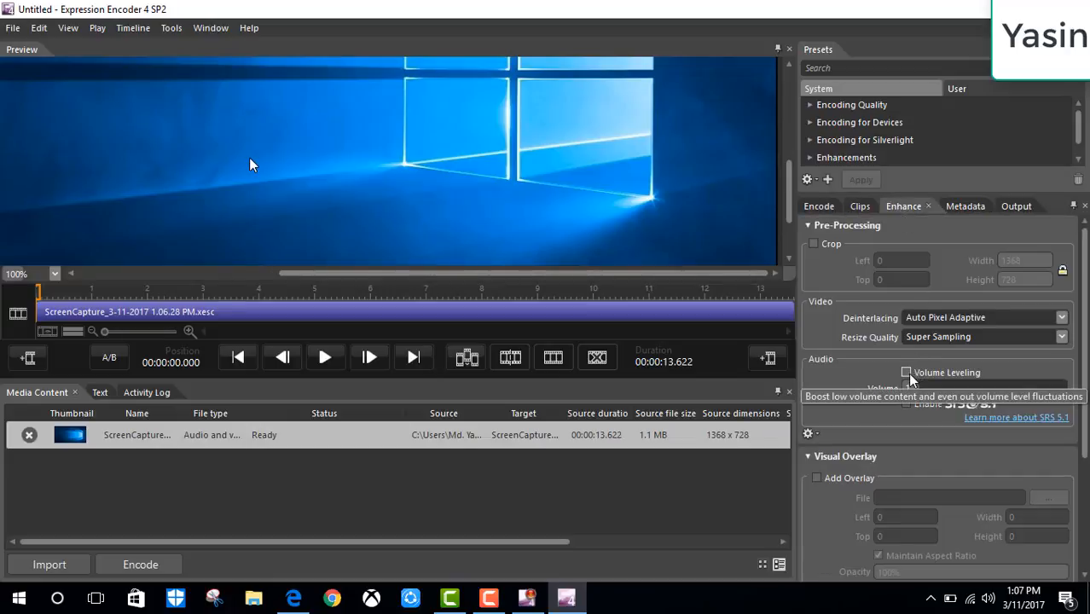
pyautogui.moveTo(932, 377)
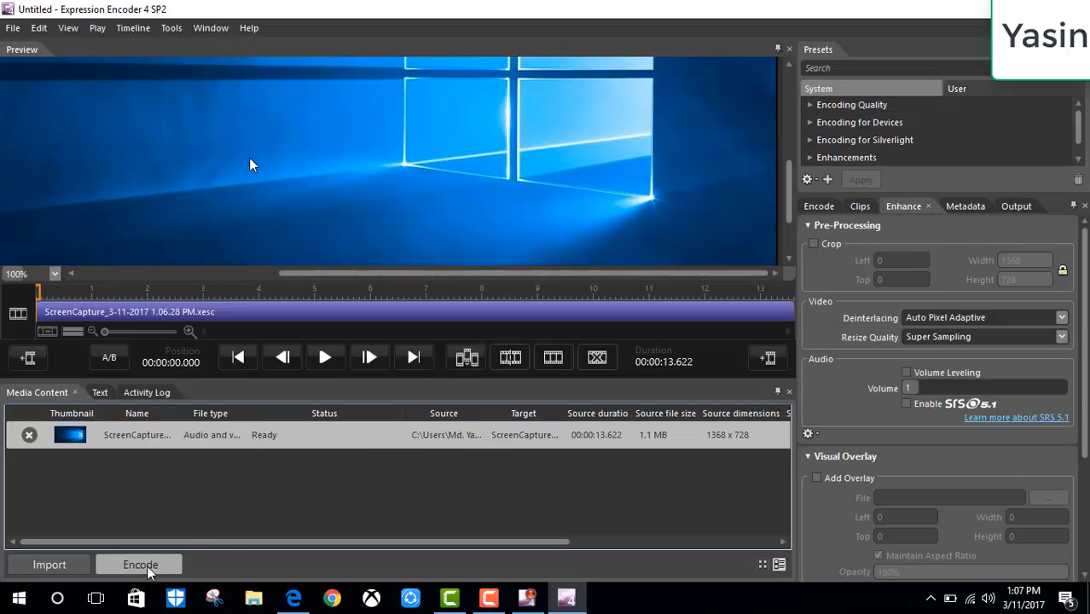
pyautogui.click(140, 564)
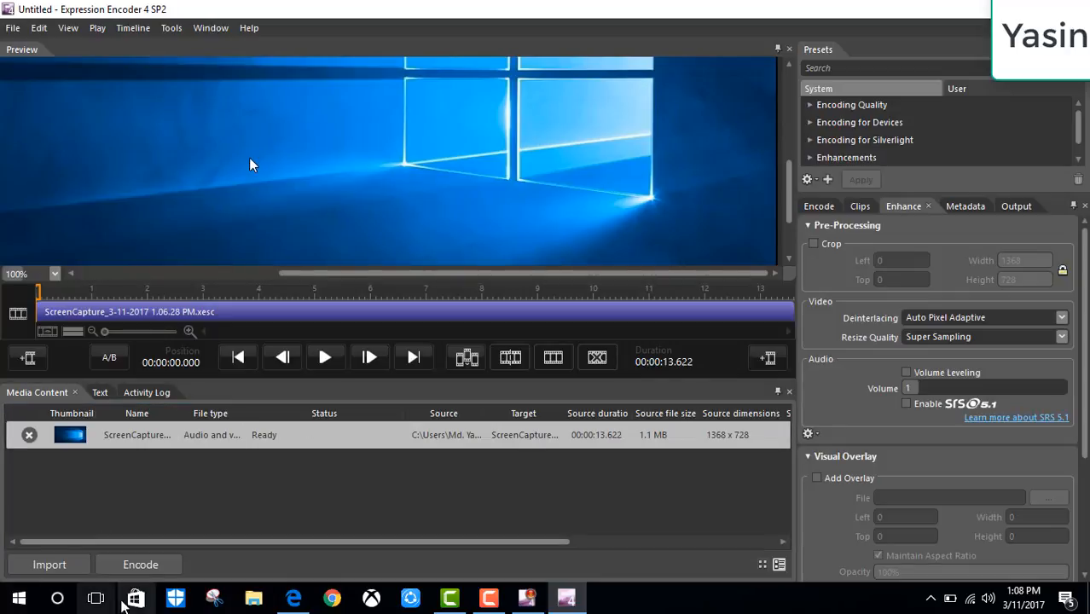
pyautogui.moveTo(164, 406)
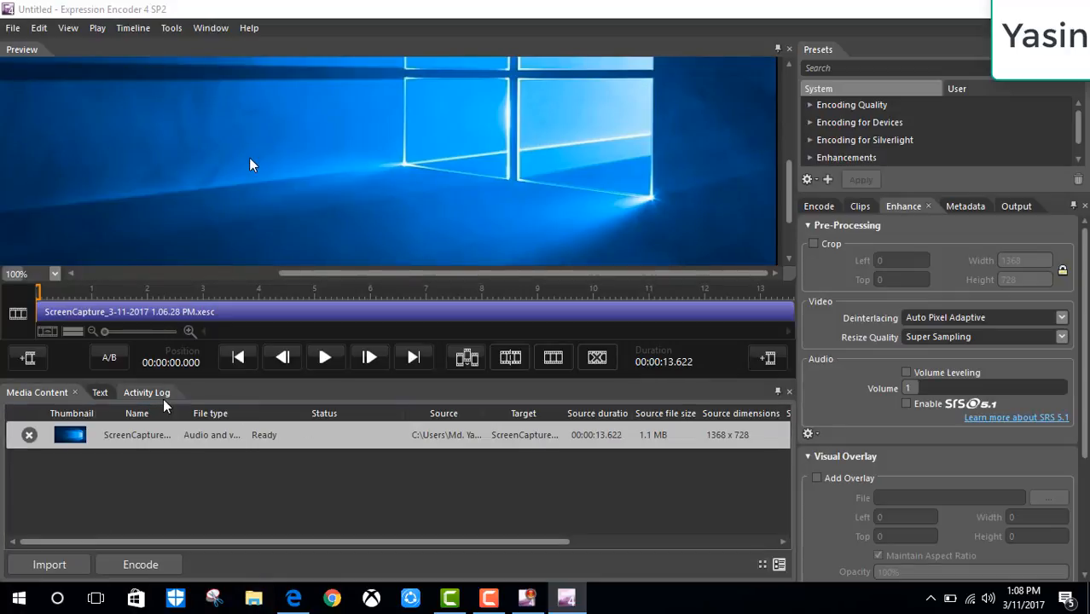
# In File Explorer, browse Documents > Expression > Expression Encoder > Output.
pyautogui.click(253, 595)
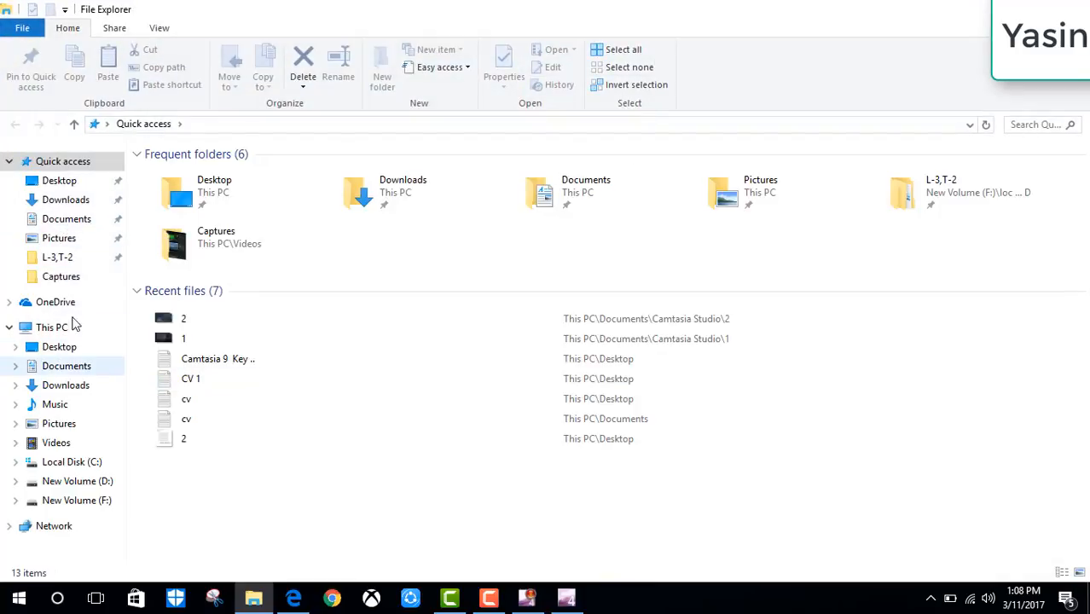
pyautogui.click(59, 218)
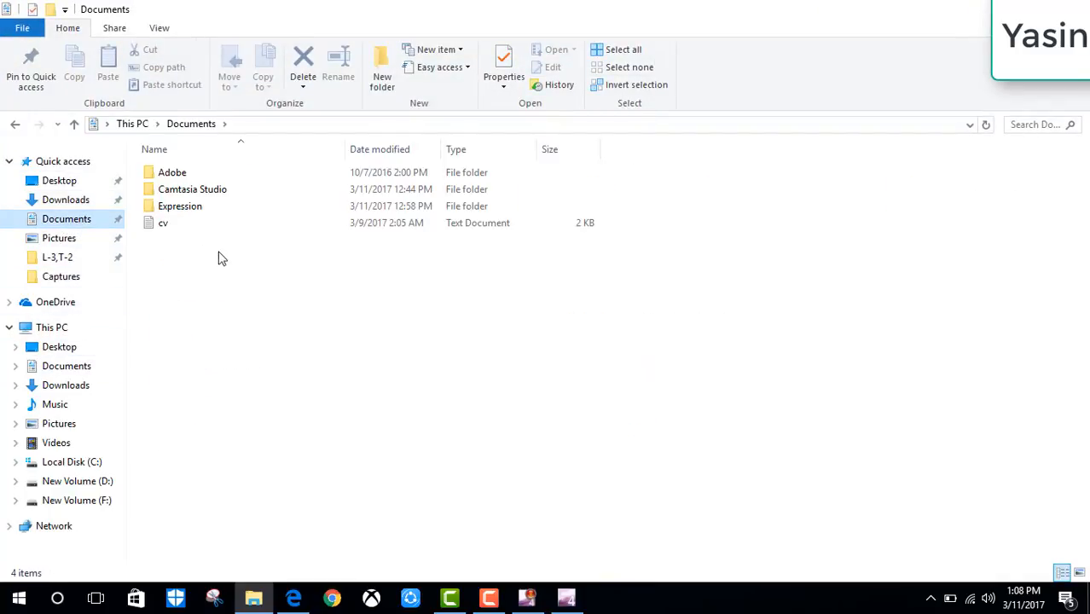
pyautogui.doubleClick(179, 205)
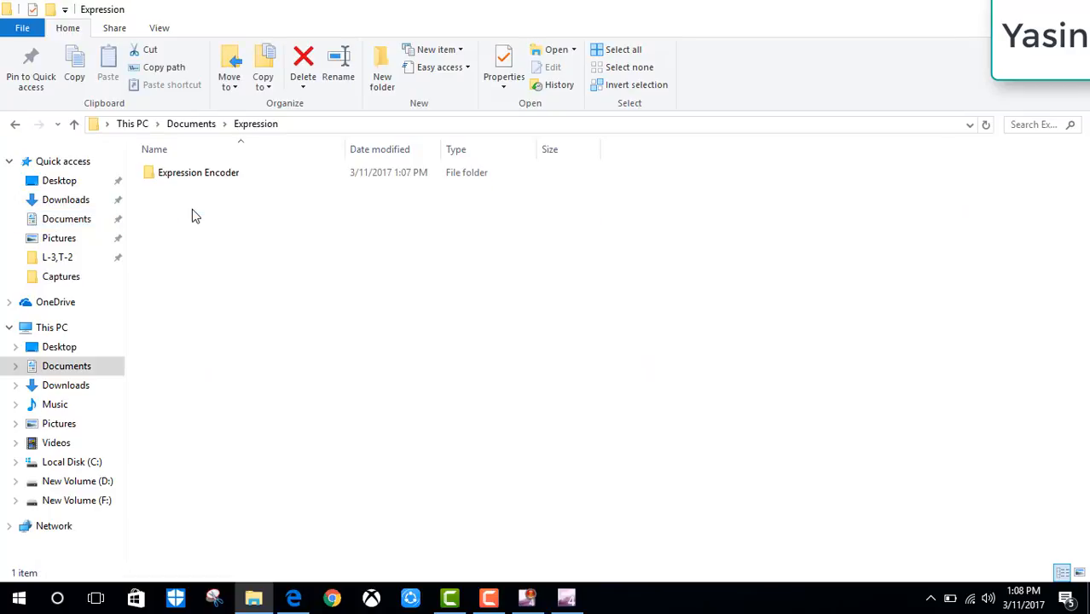
pyautogui.doubleClick(199, 172)
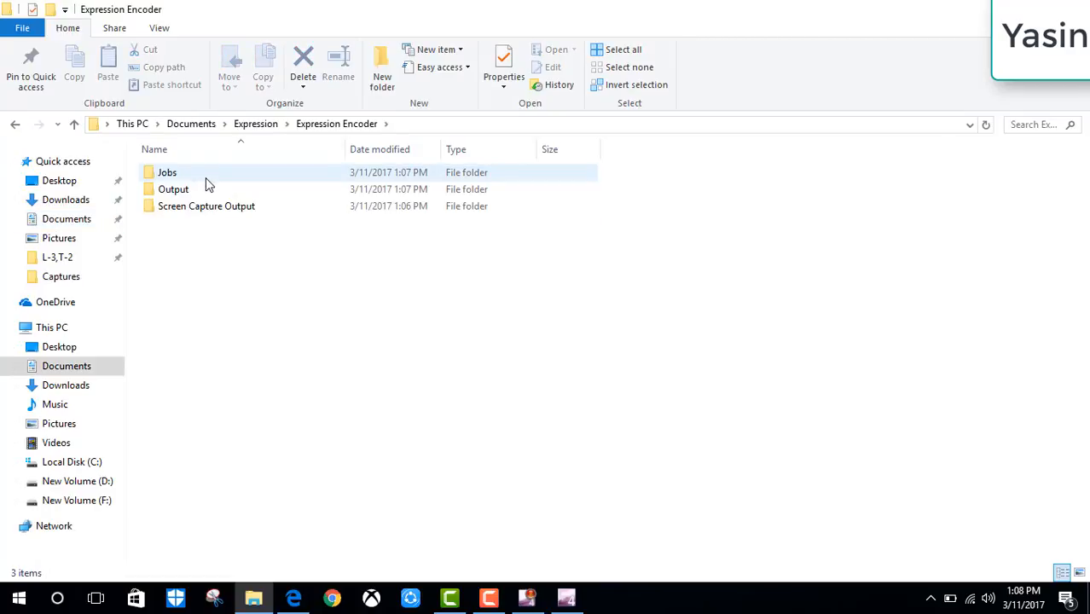
pyautogui.click(173, 188)
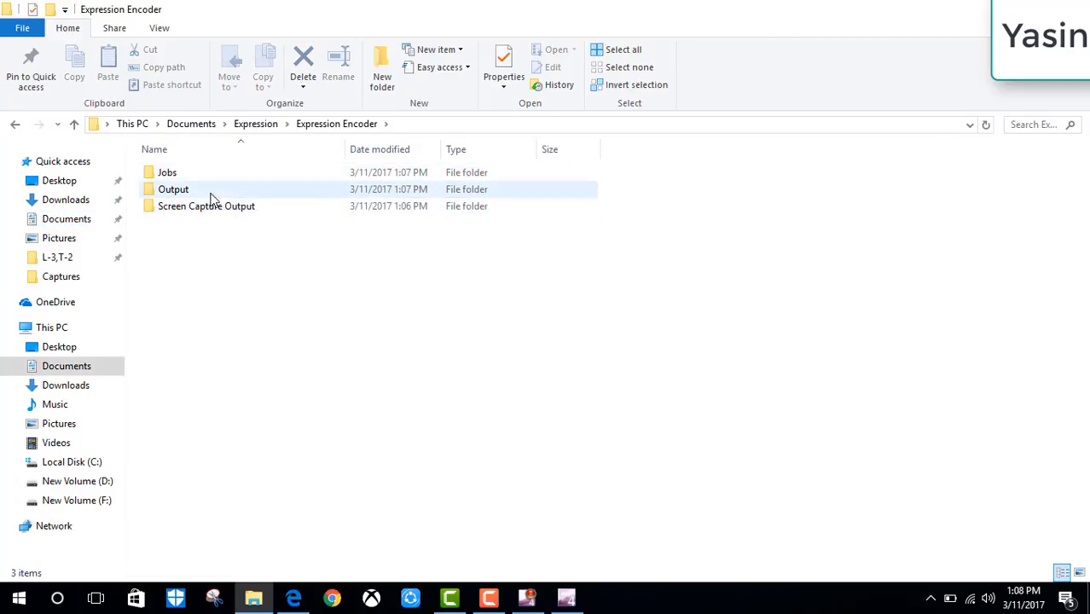
pyautogui.doubleClick(174, 188)
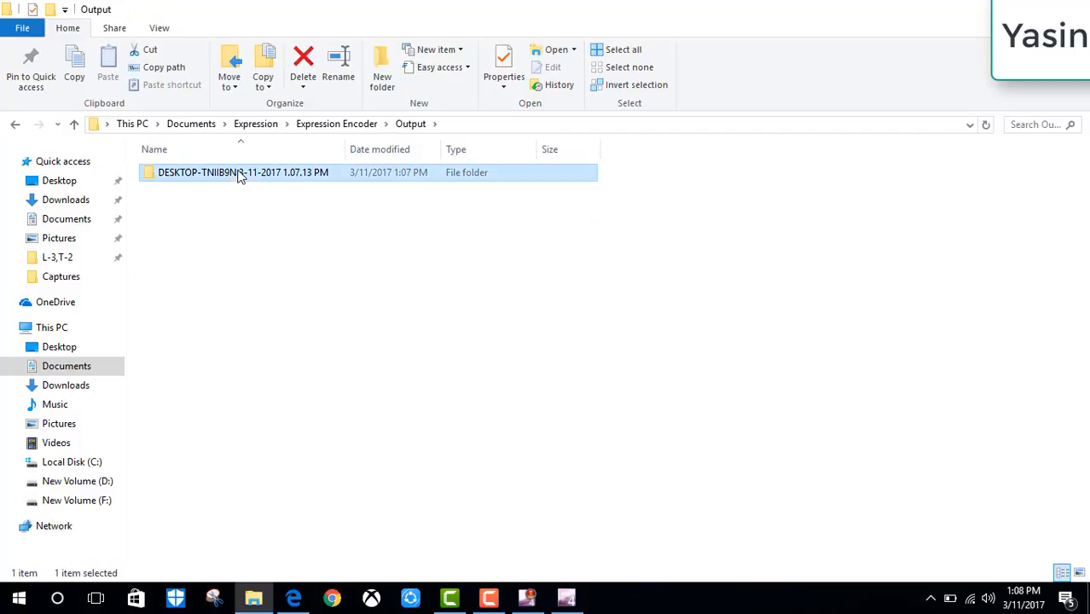
# Select the encoded ScreenCapture video in the dated folder, then restore the Screen Capture window.
pyautogui.doubleClick(243, 172)
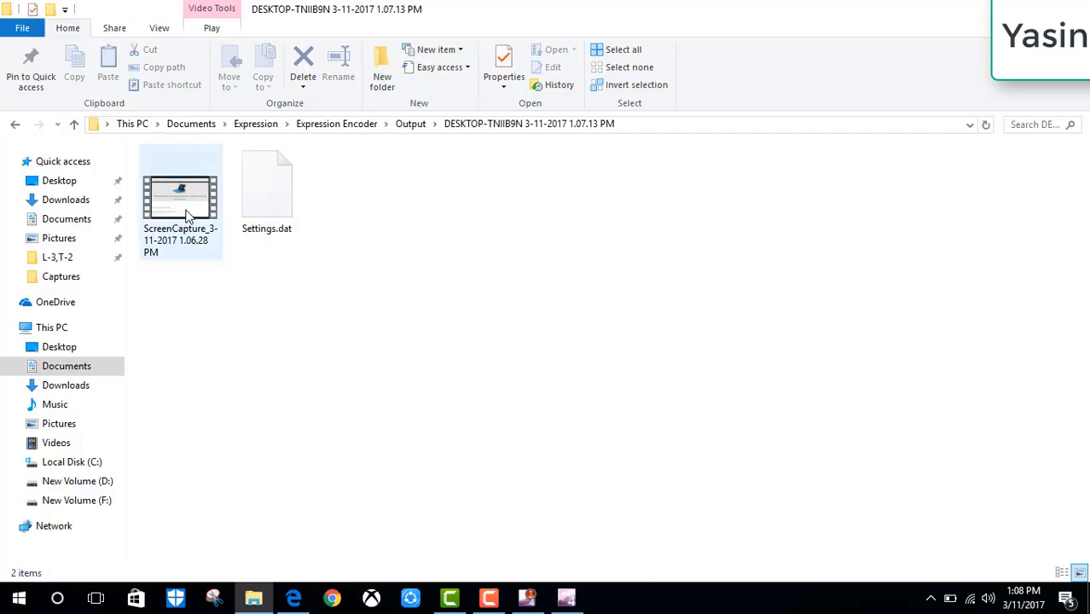
pyautogui.click(179, 188)
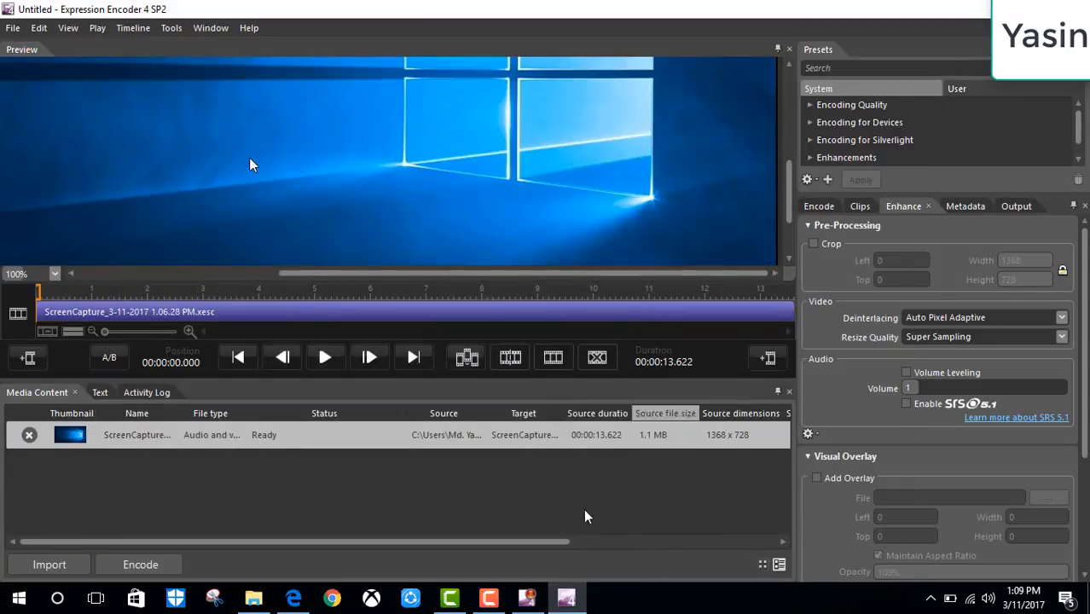
pyautogui.click(526, 598)
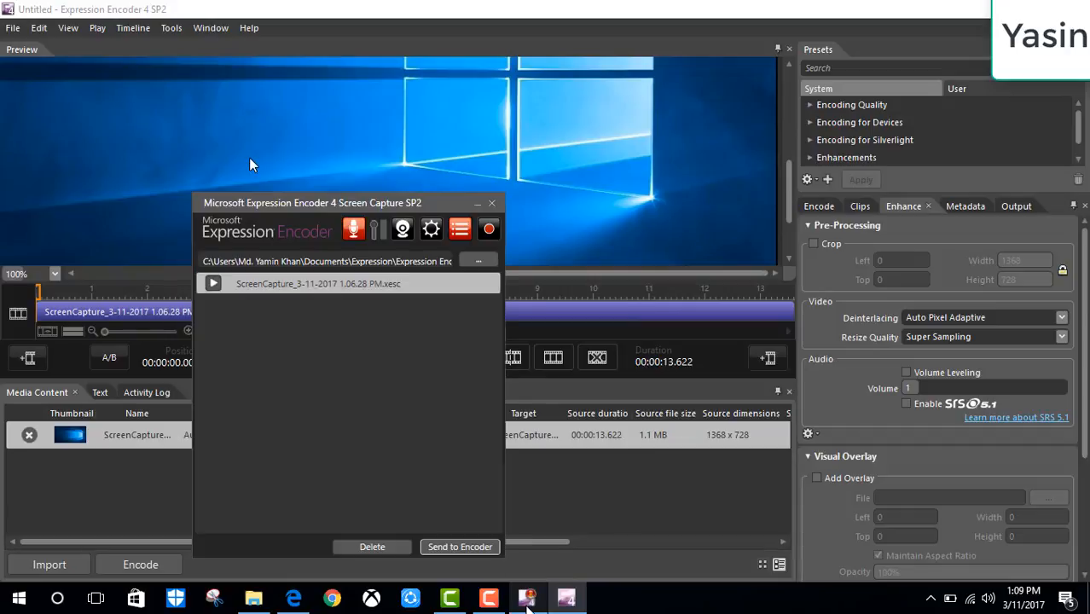